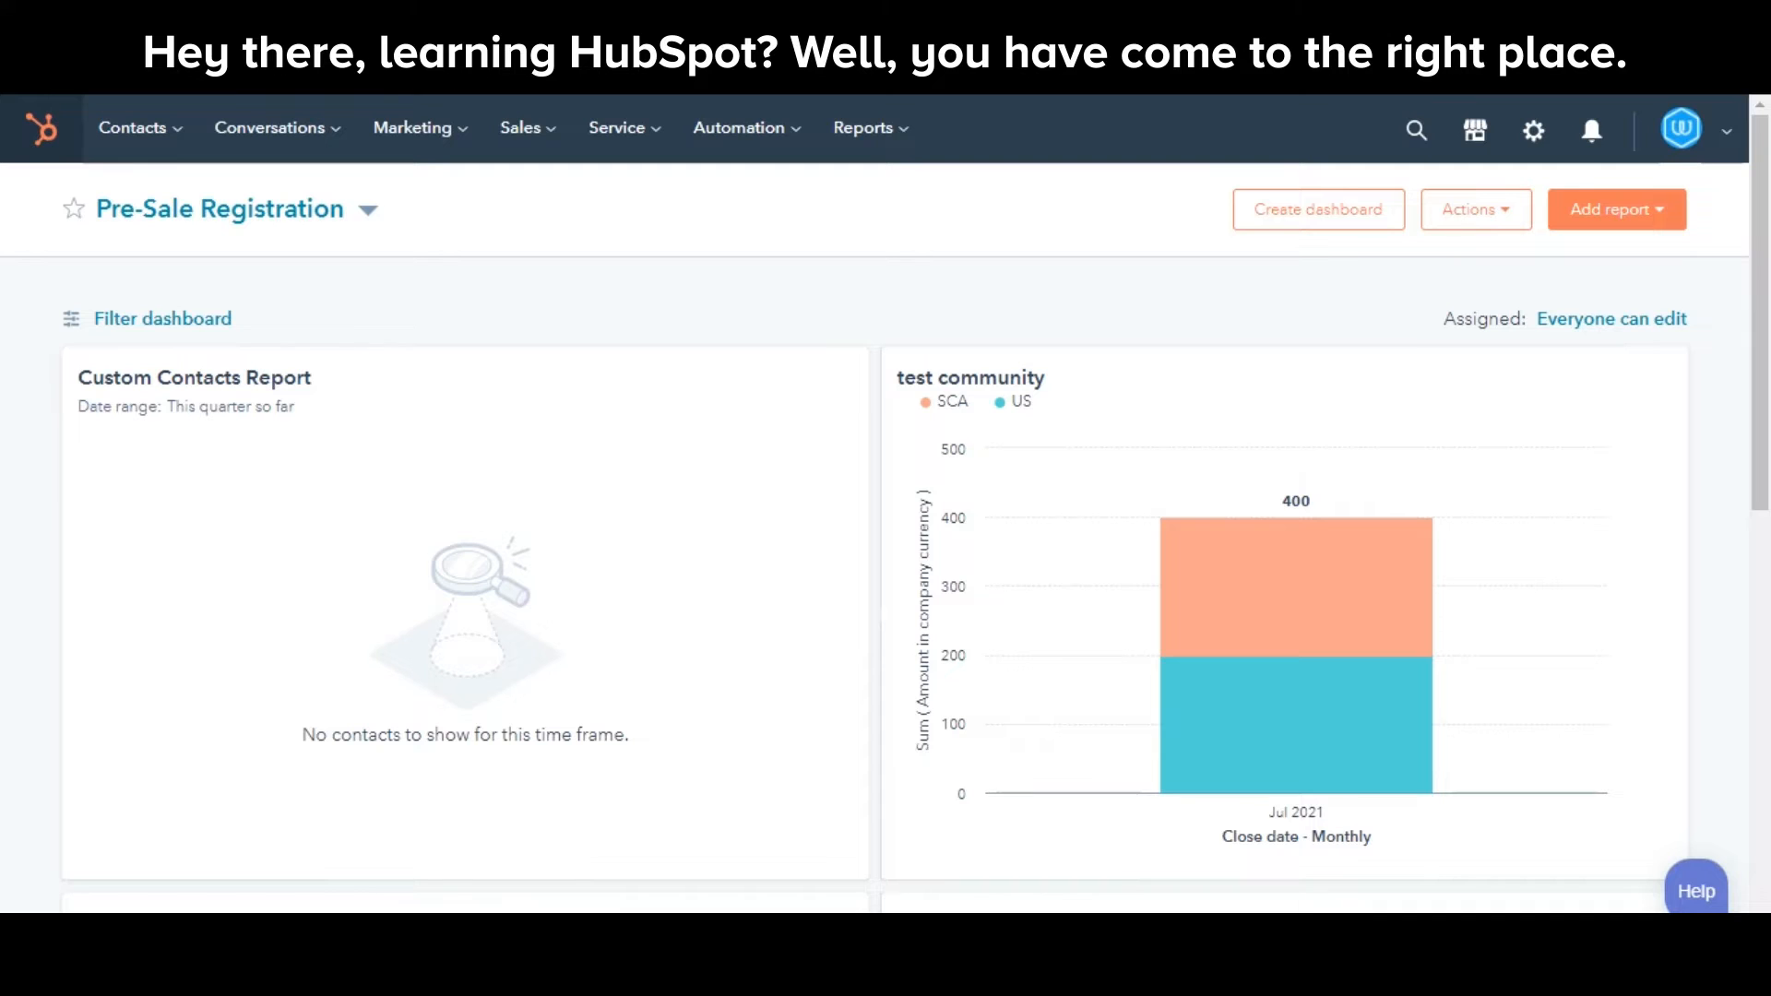
# - Go to the Meetings page from the Sales menu
pyautogui.click(520, 127)
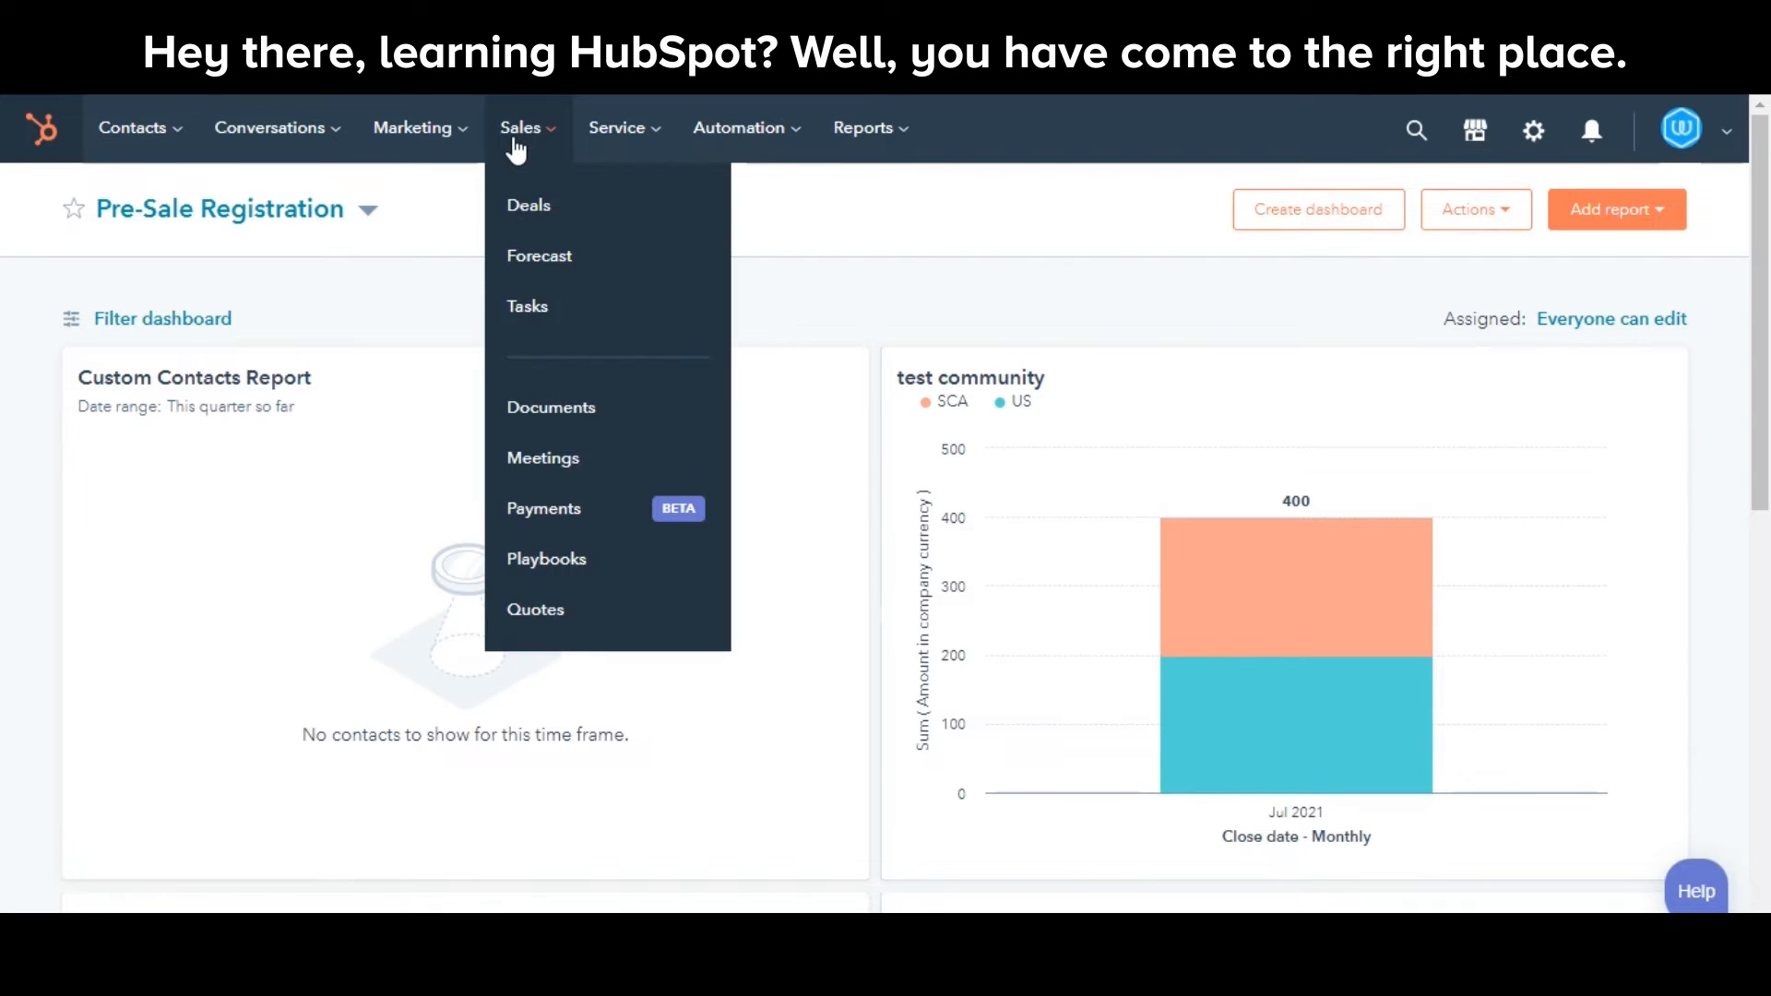
pyautogui.moveTo(596, 470)
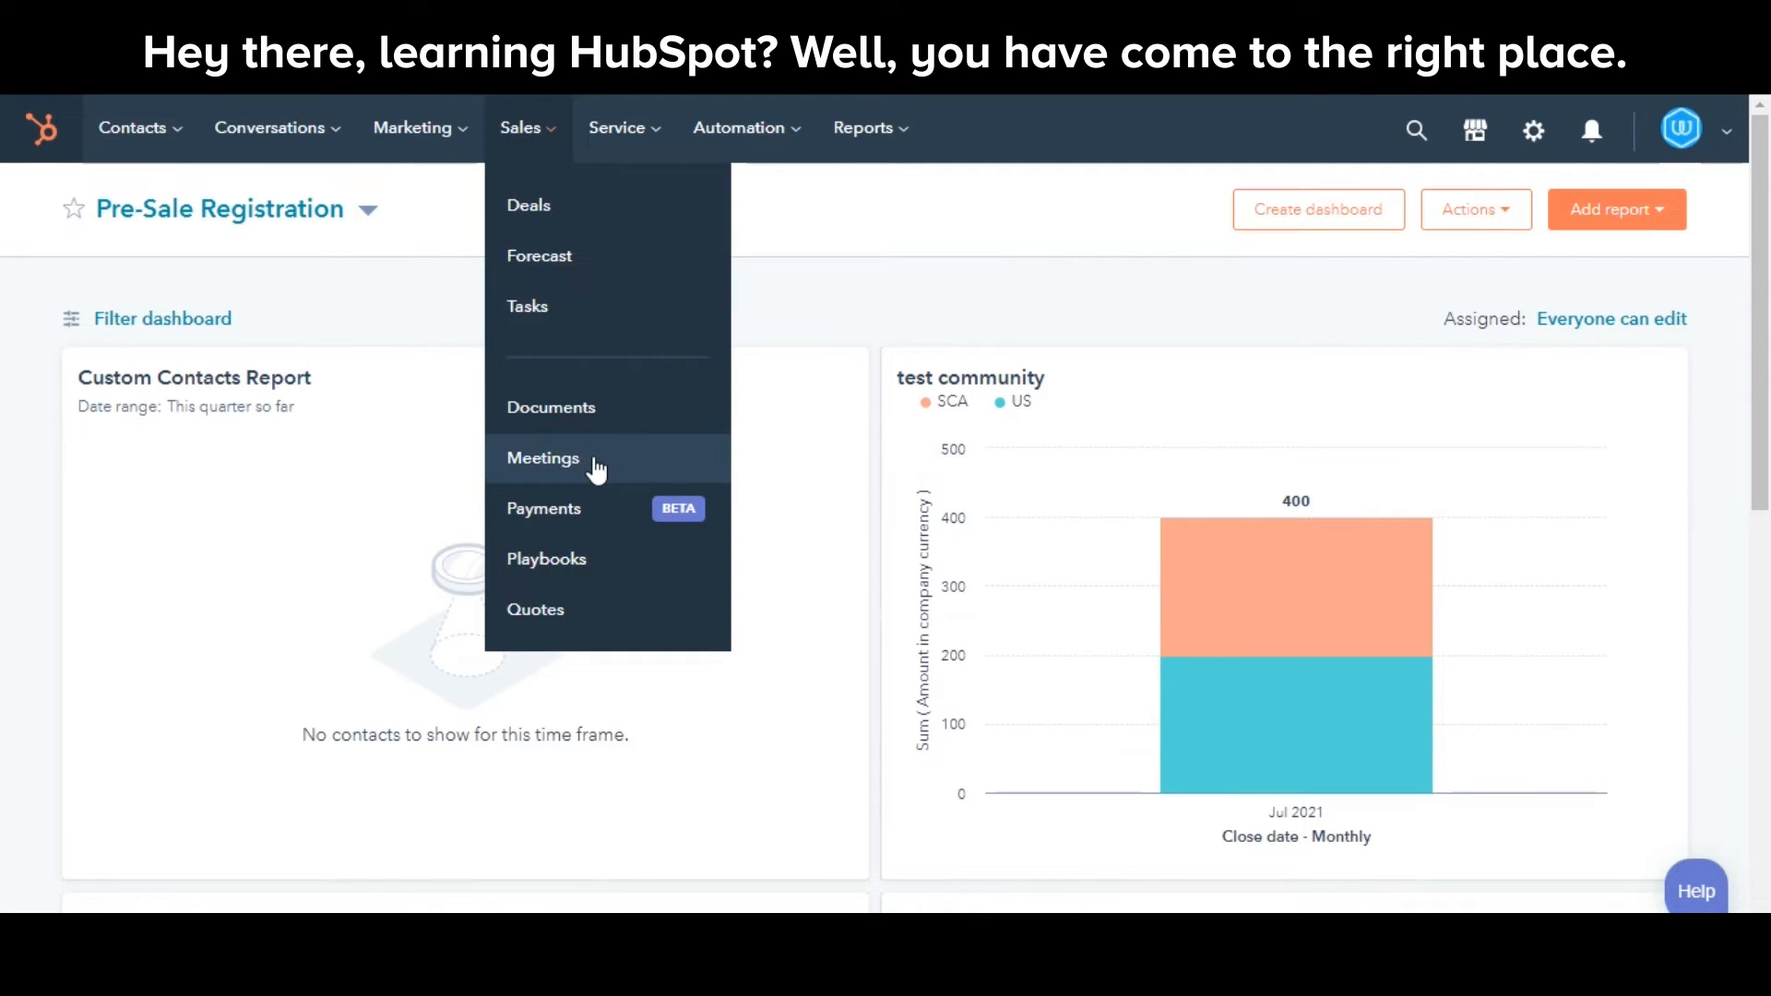
pyautogui.click(542, 458)
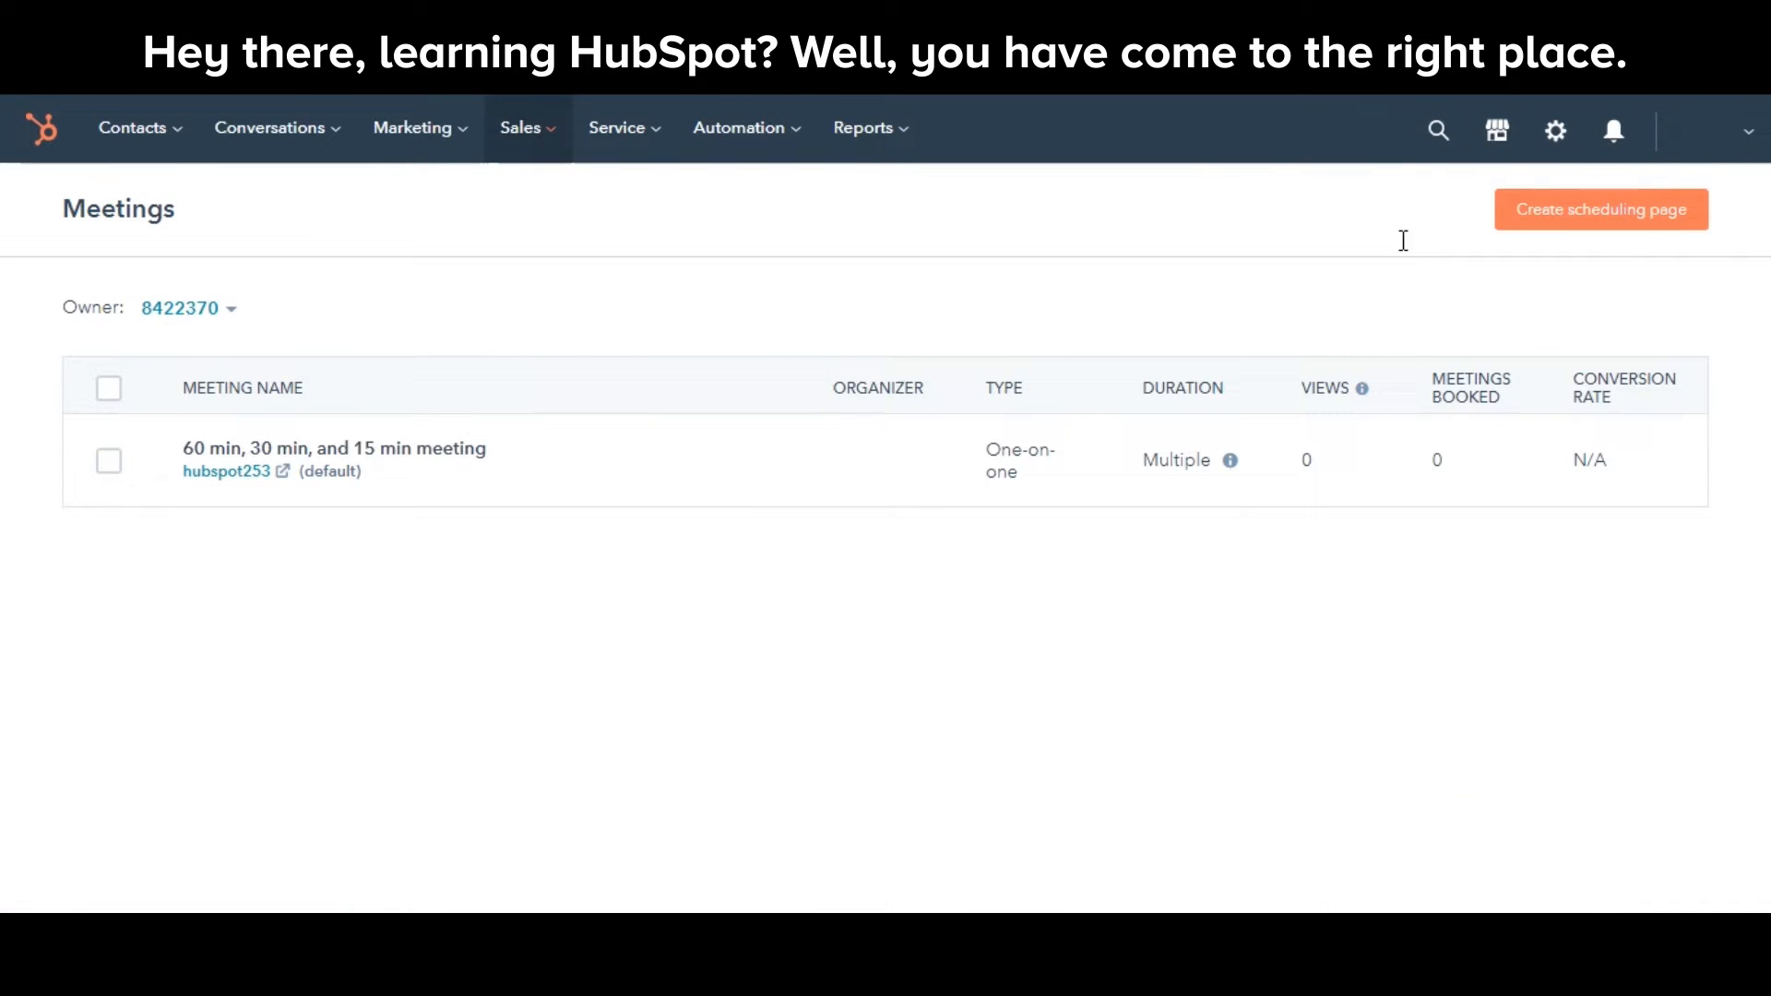
# - Start a new scheduling page with the One-on-One meeting type
pyautogui.click(1602, 208)
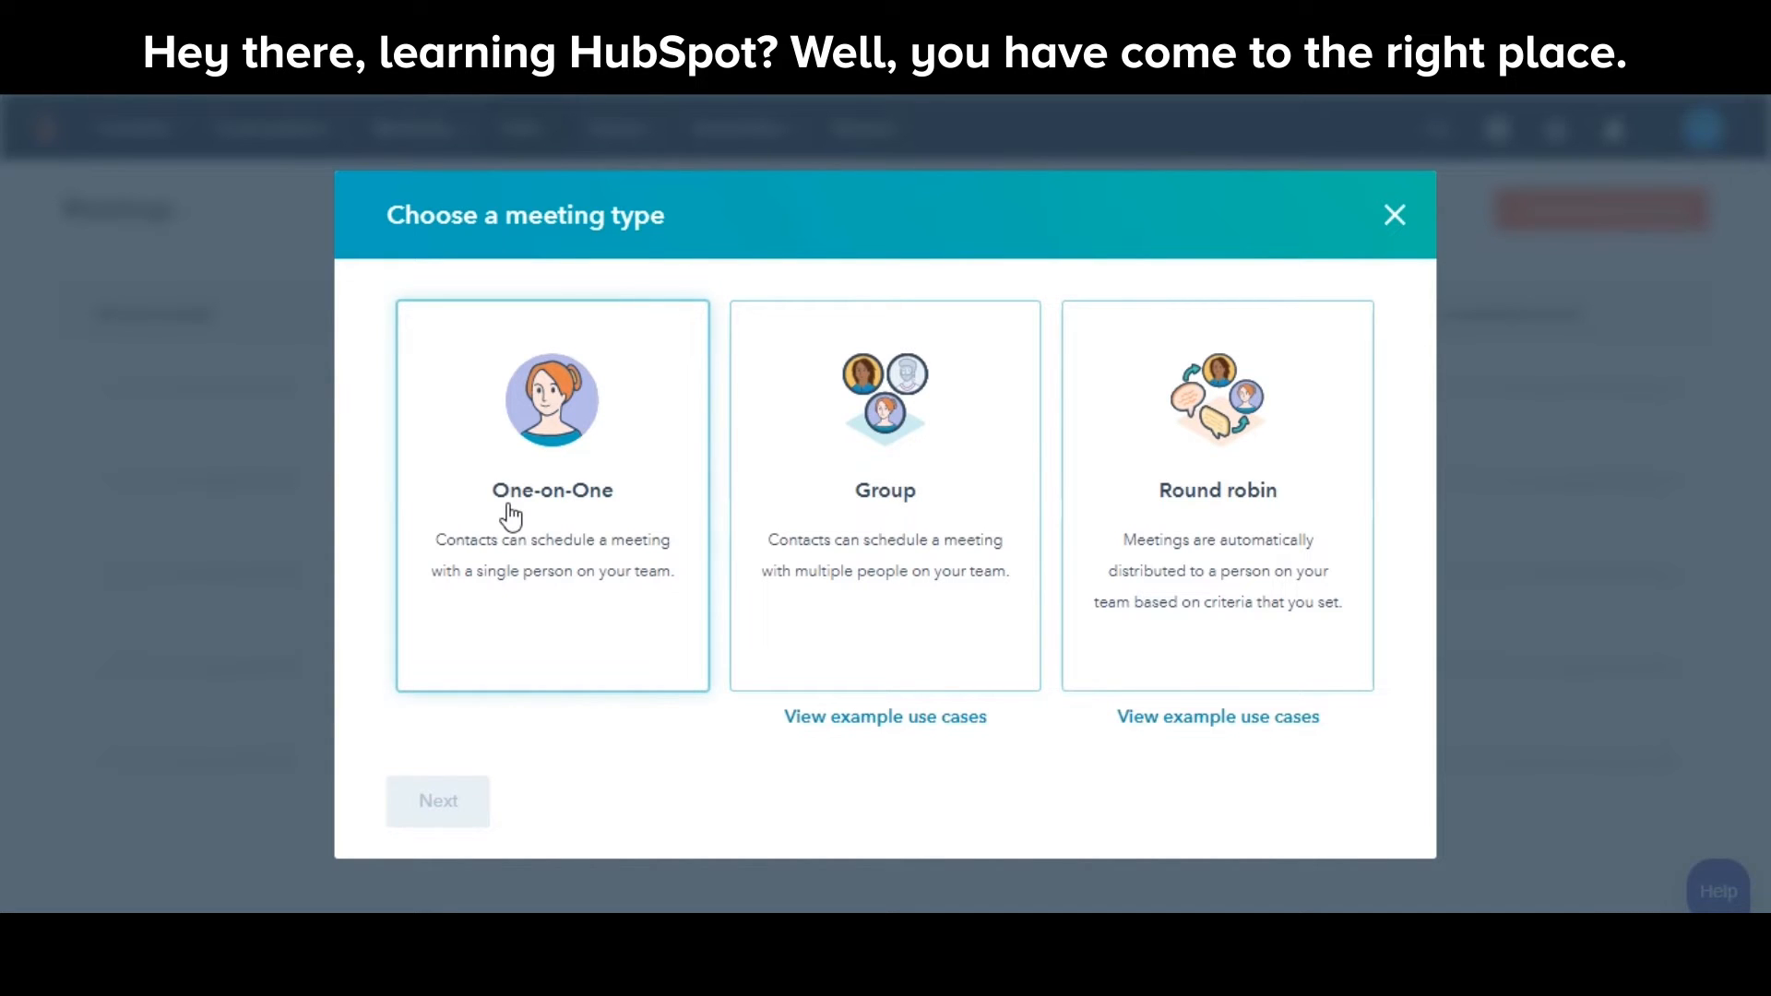
pyautogui.click(551, 487)
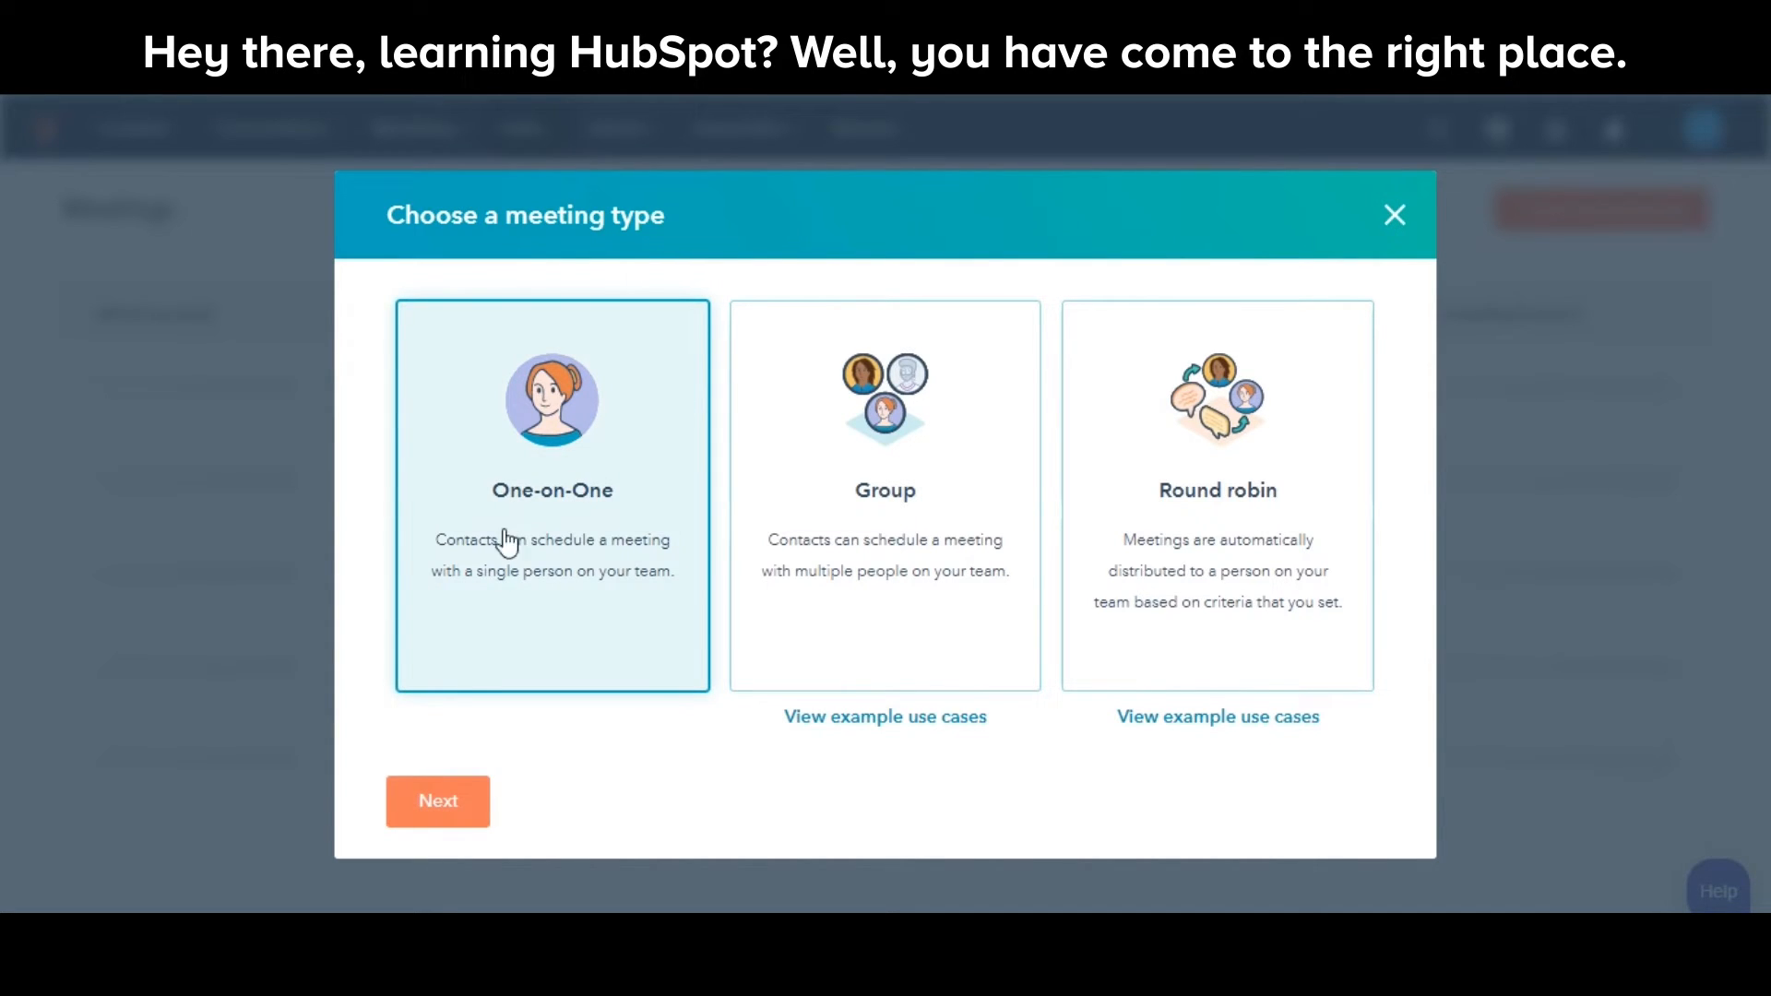
pyautogui.click(437, 801)
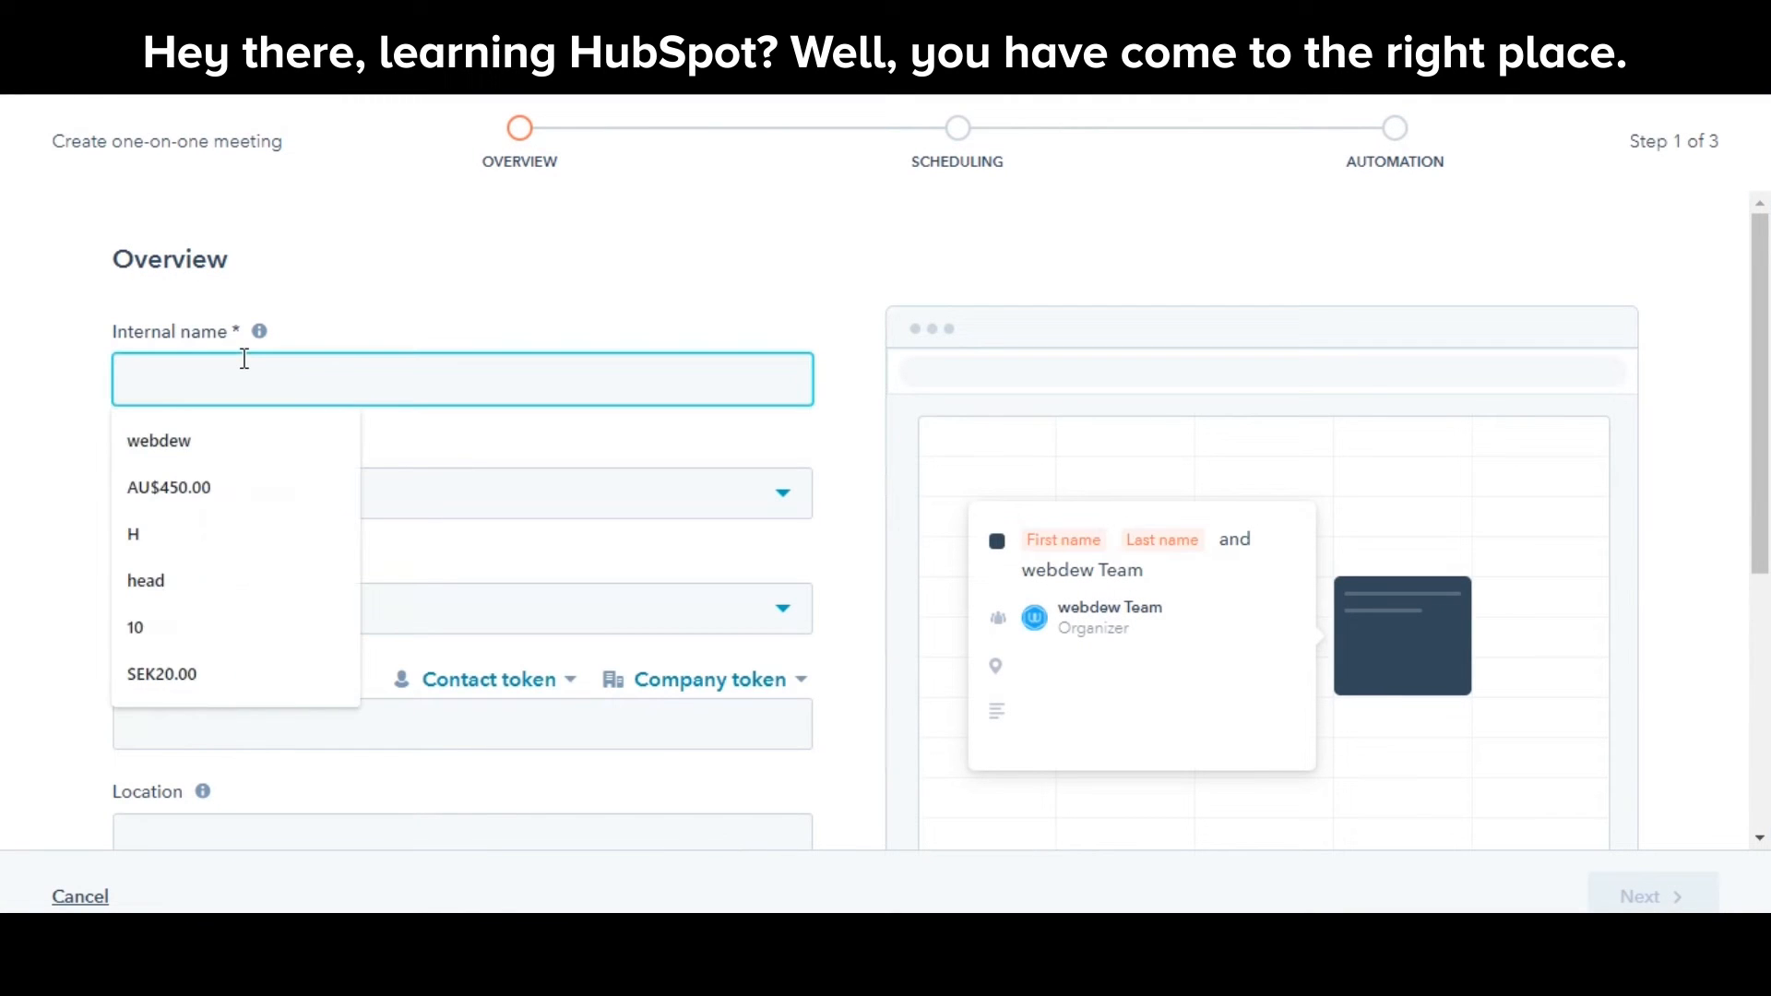
# - Set internal name 'Test' and title 'book demo with' plus the Company name token, then continue
pyautogui.write('Test')
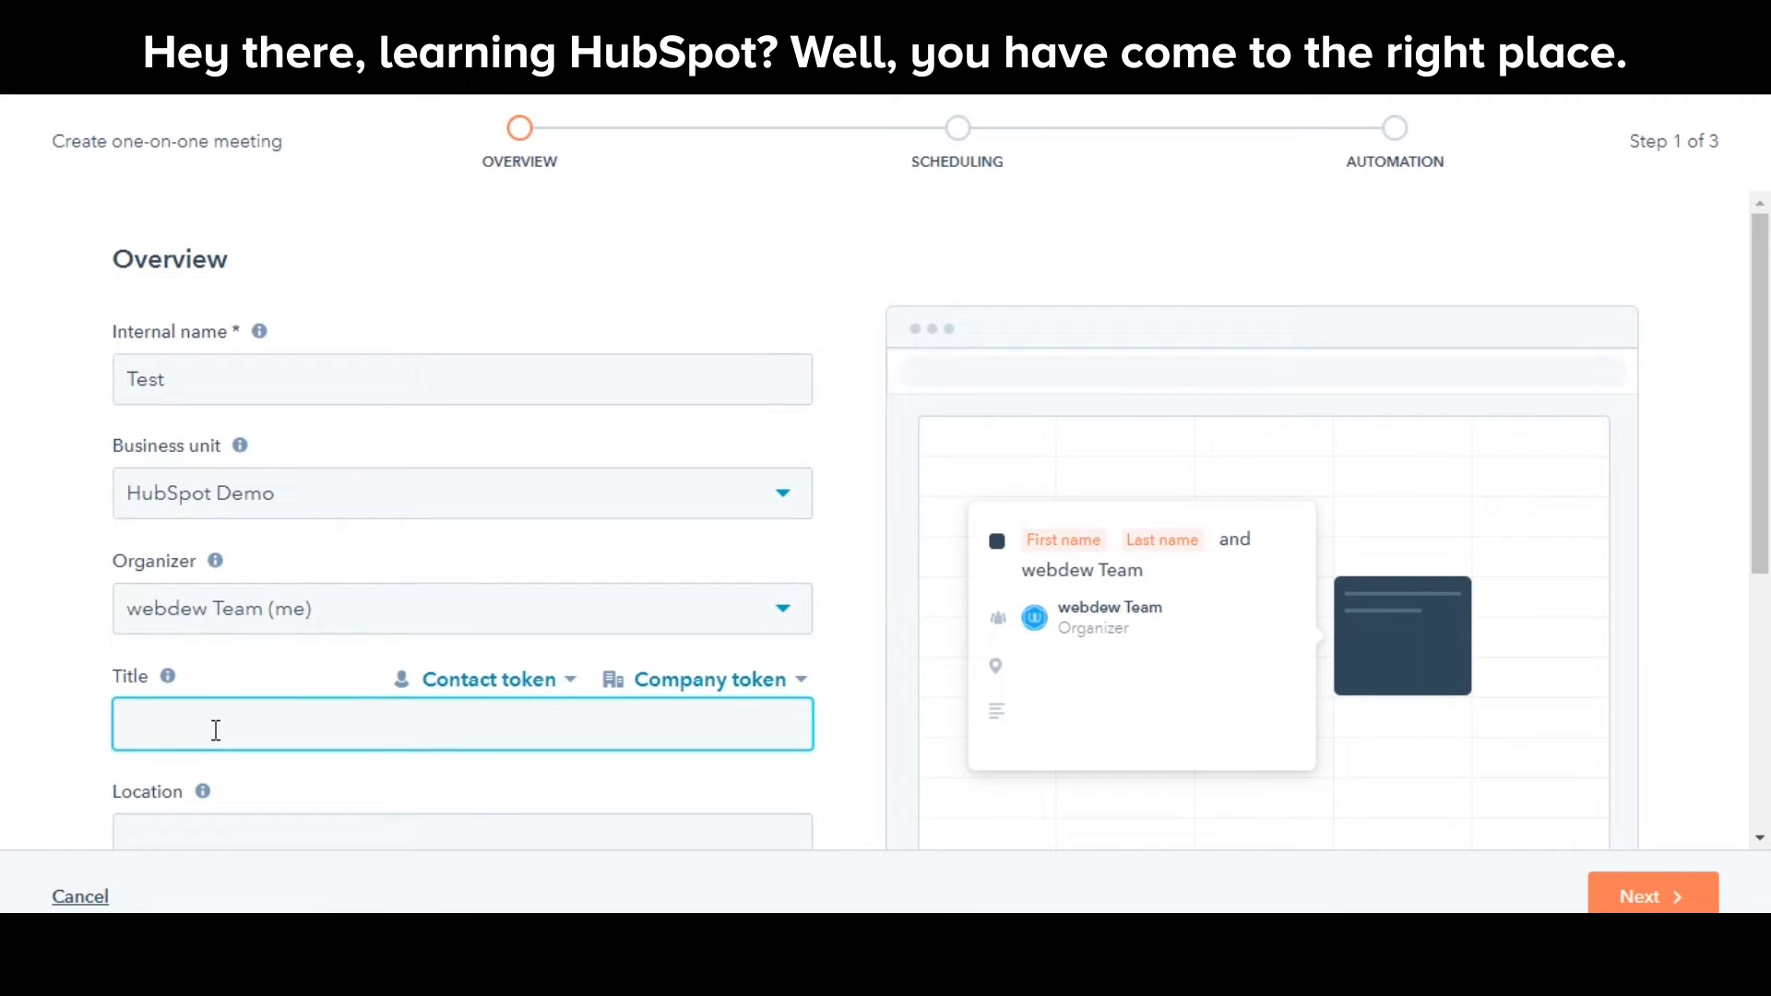
pyautogui.write('book')
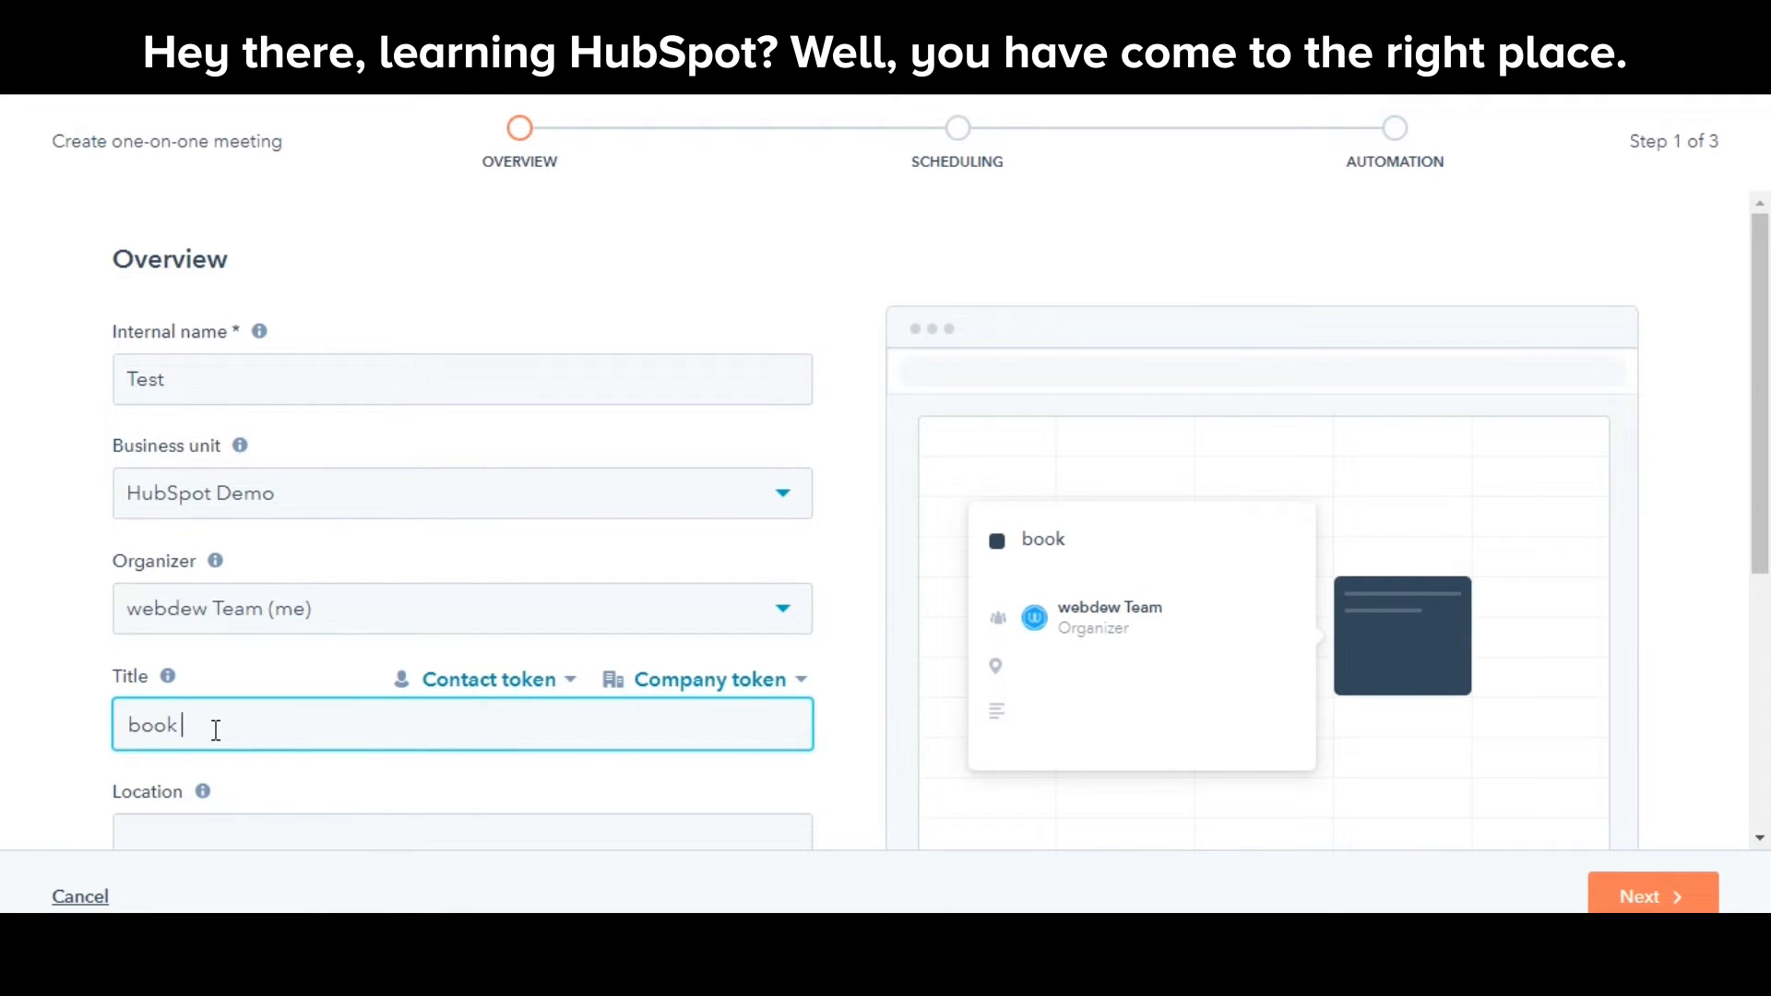
pyautogui.write('demo with')
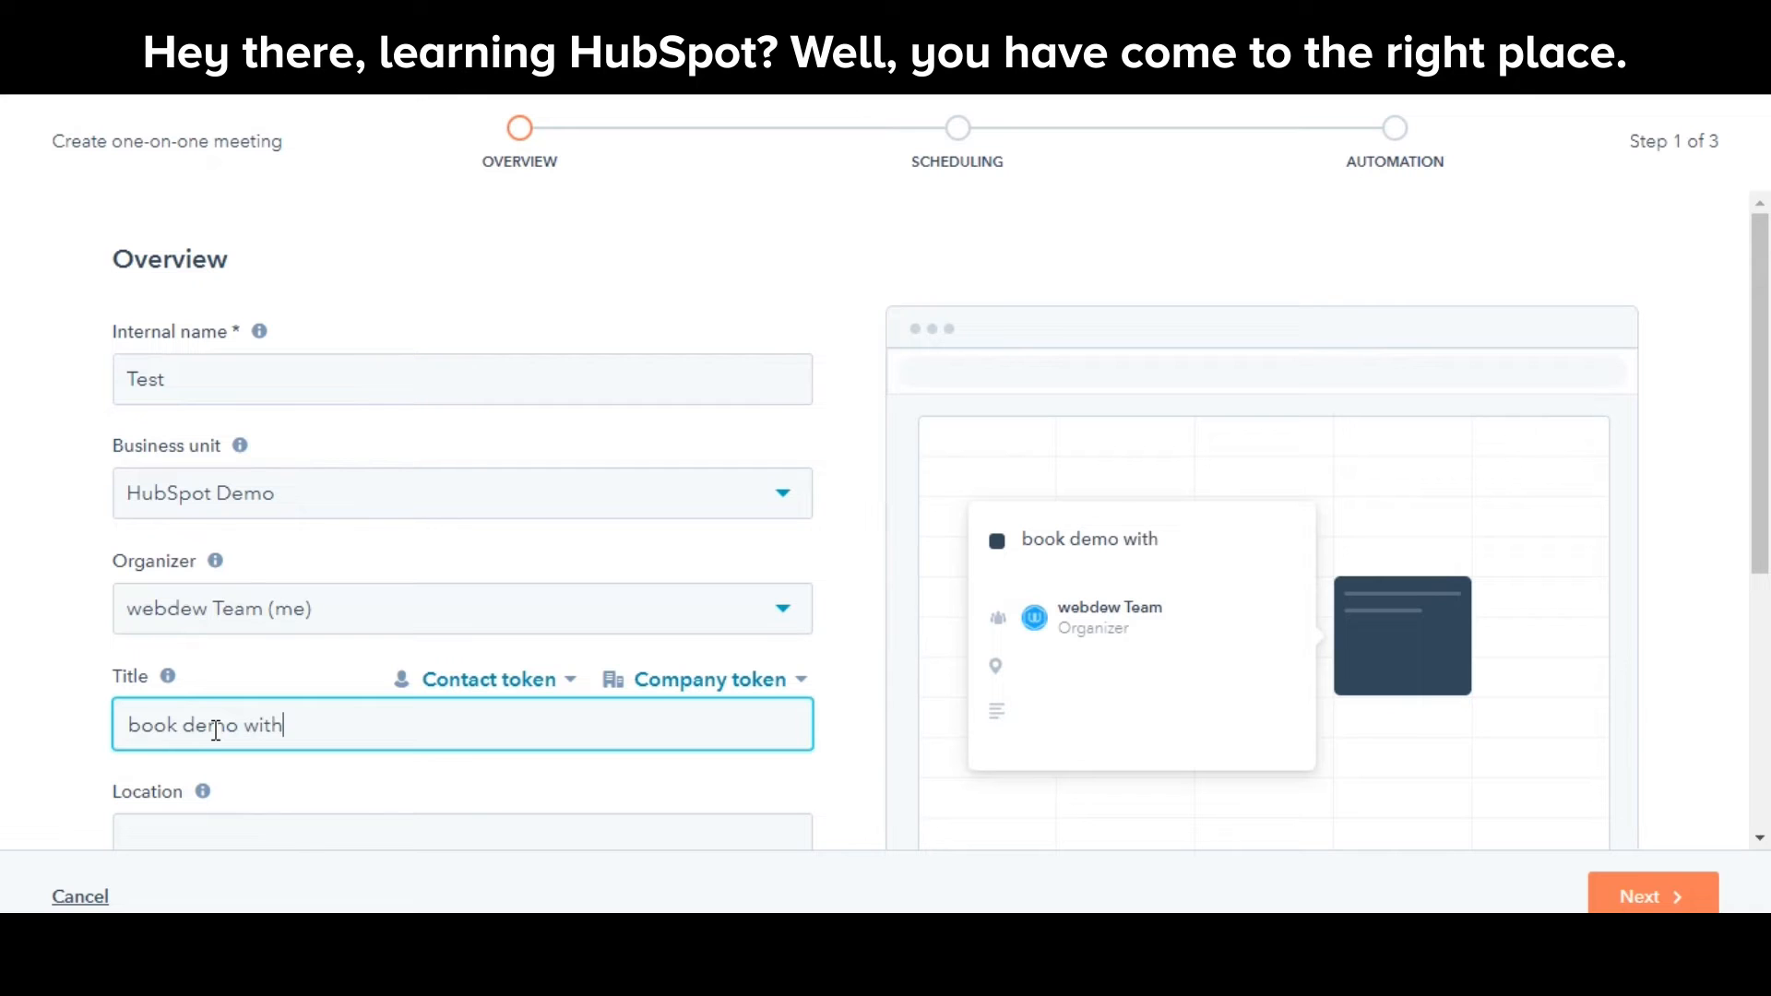
pyautogui.click(705, 679)
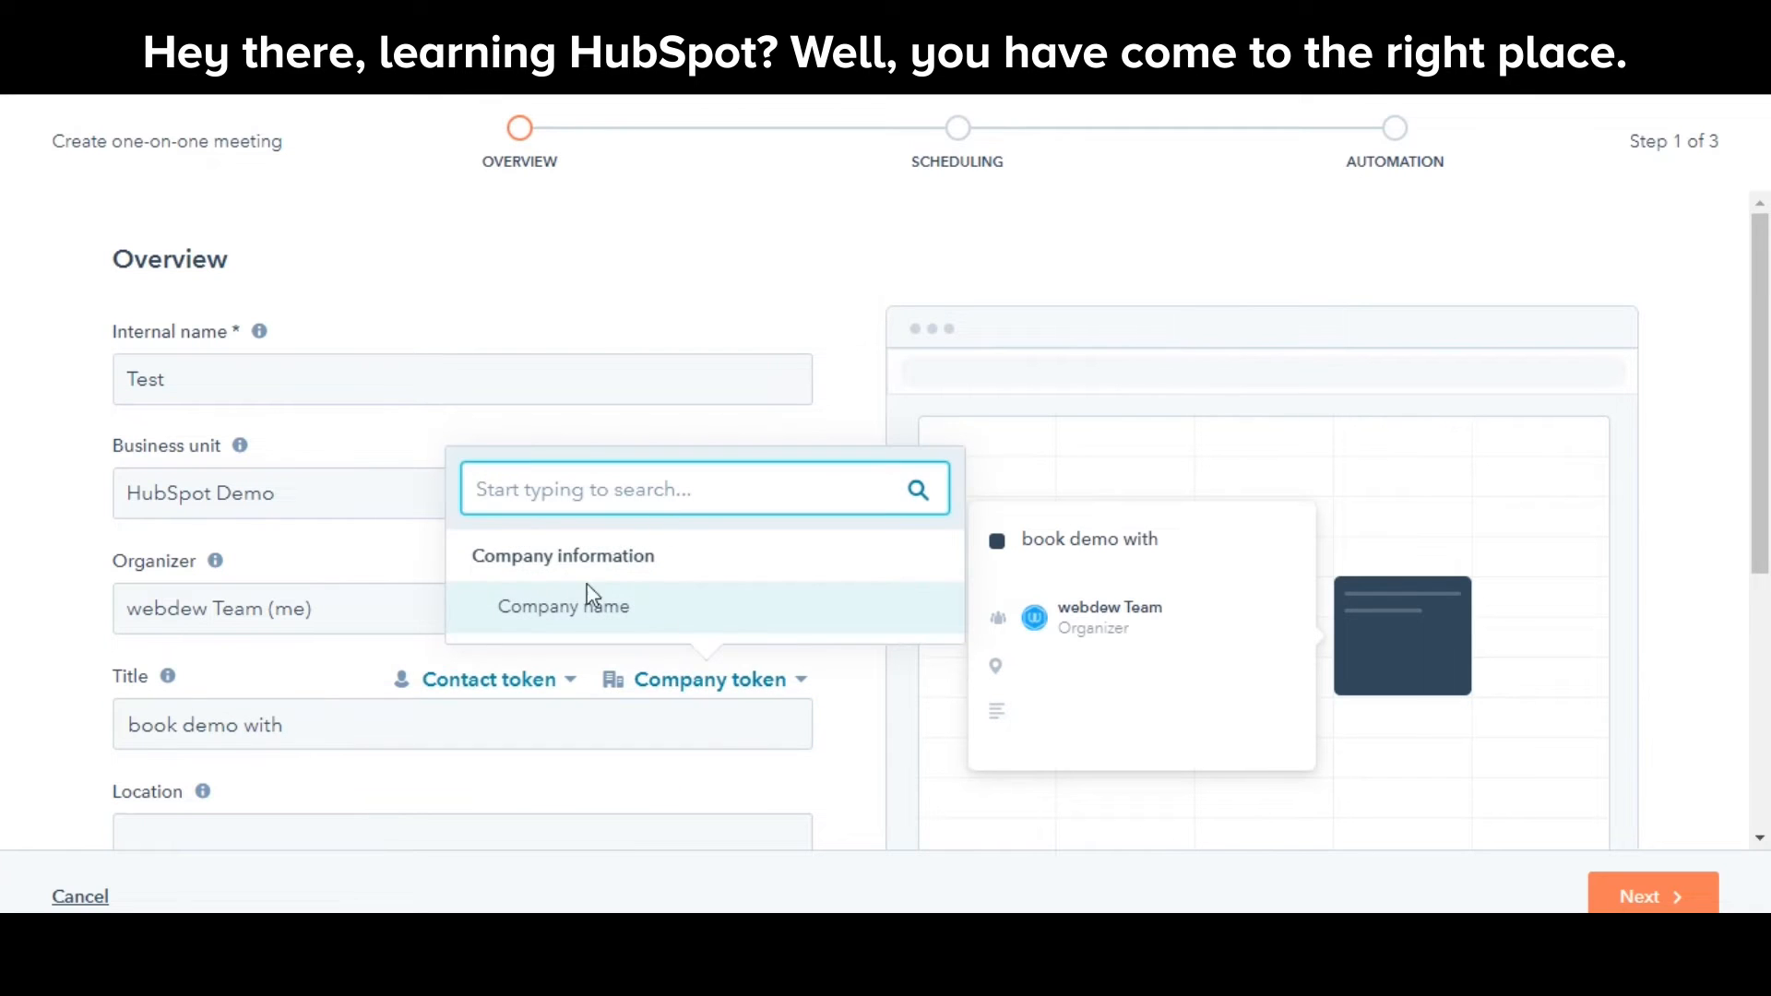
pyautogui.click(563, 605)
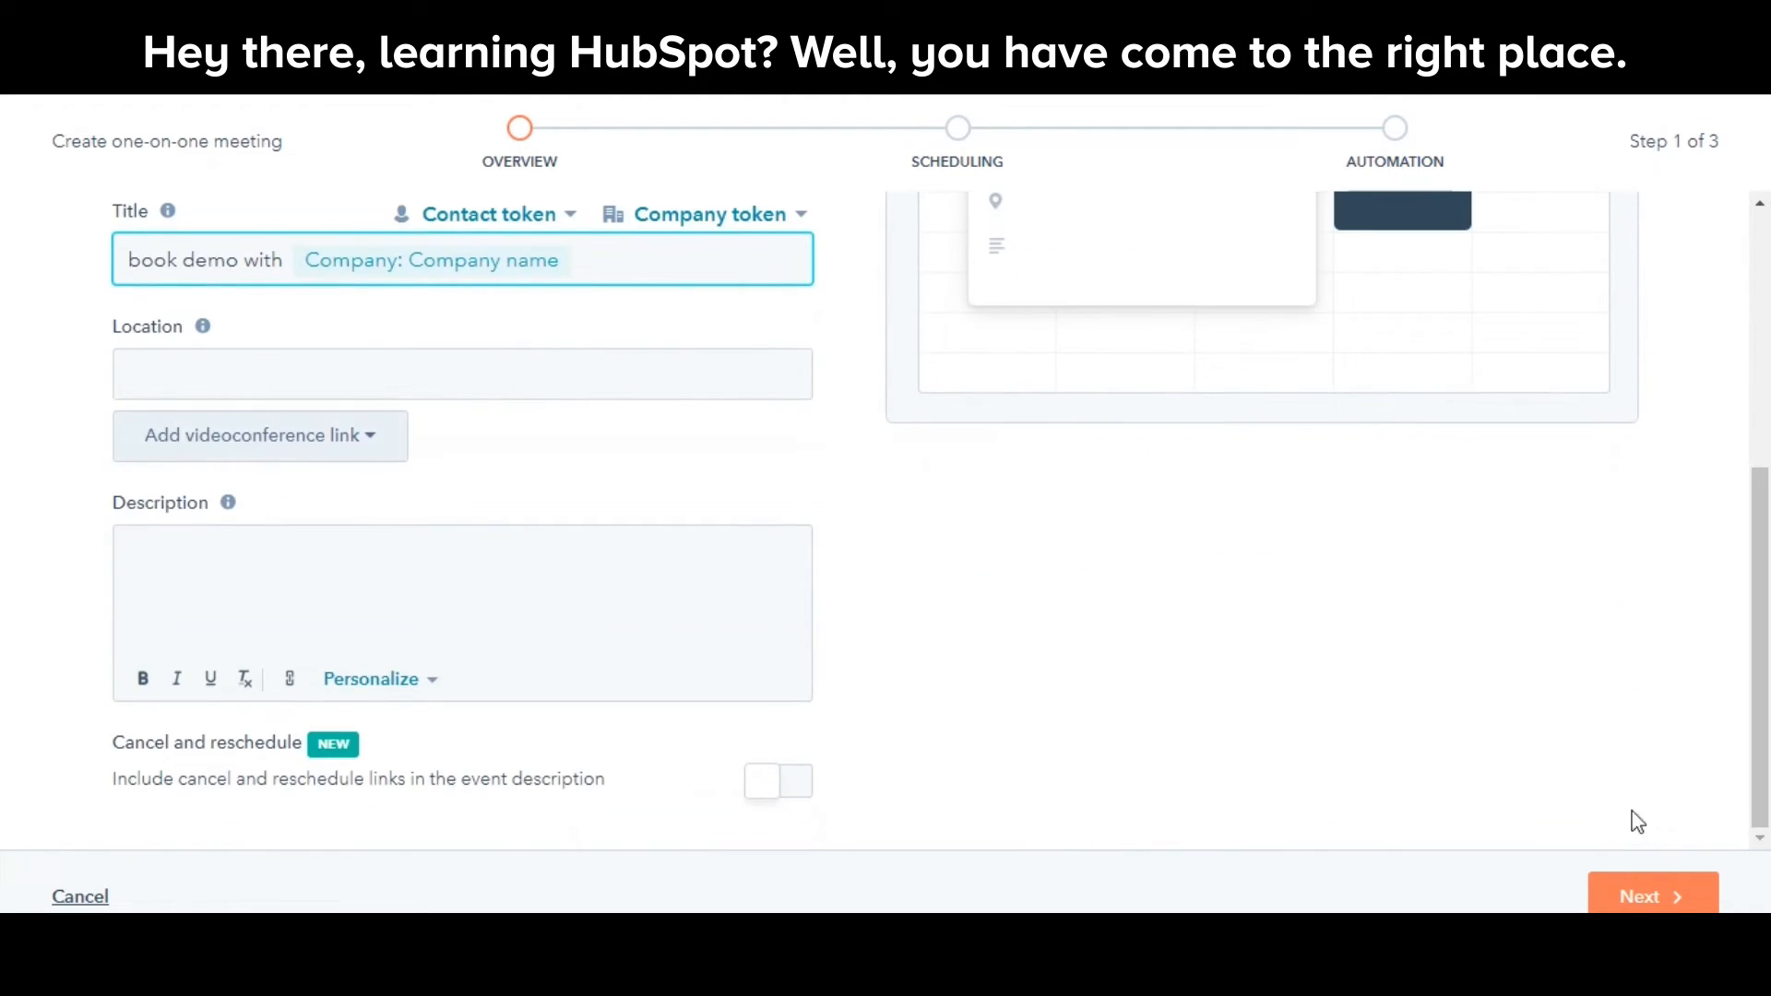
pyautogui.click(1645, 896)
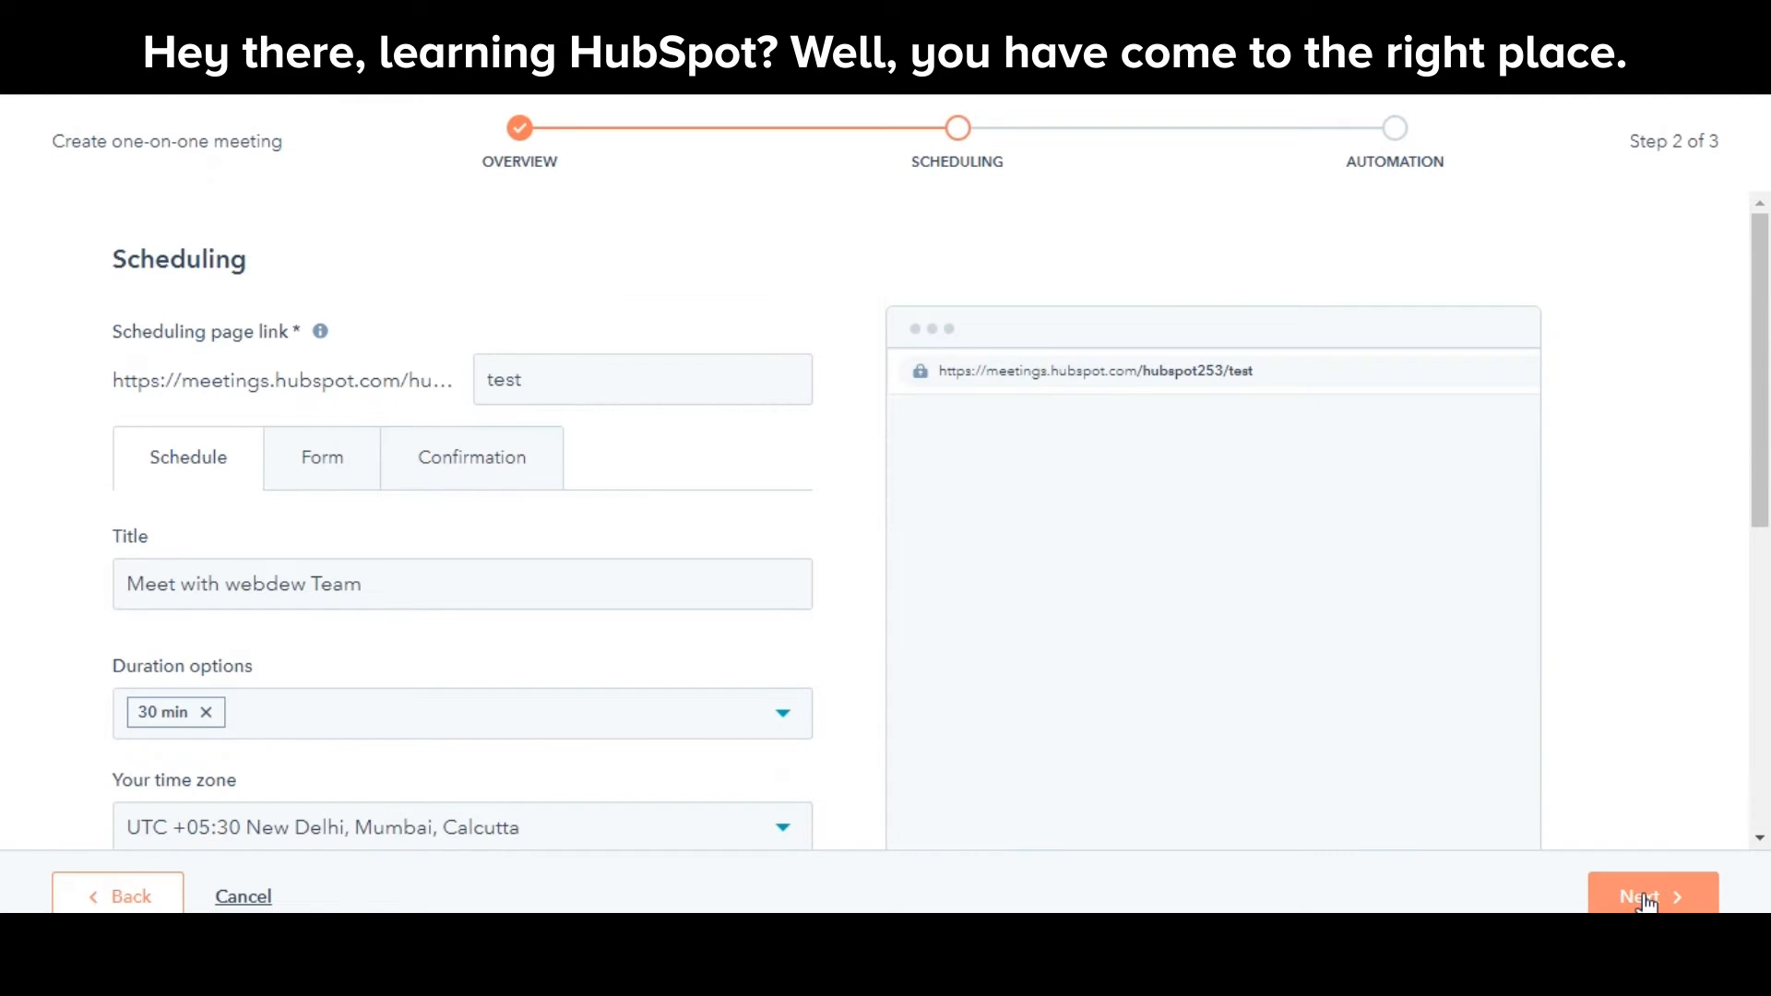
# - Scroll through the Schedule tab's availability and booking-window settings
pyautogui.scroll(-3)
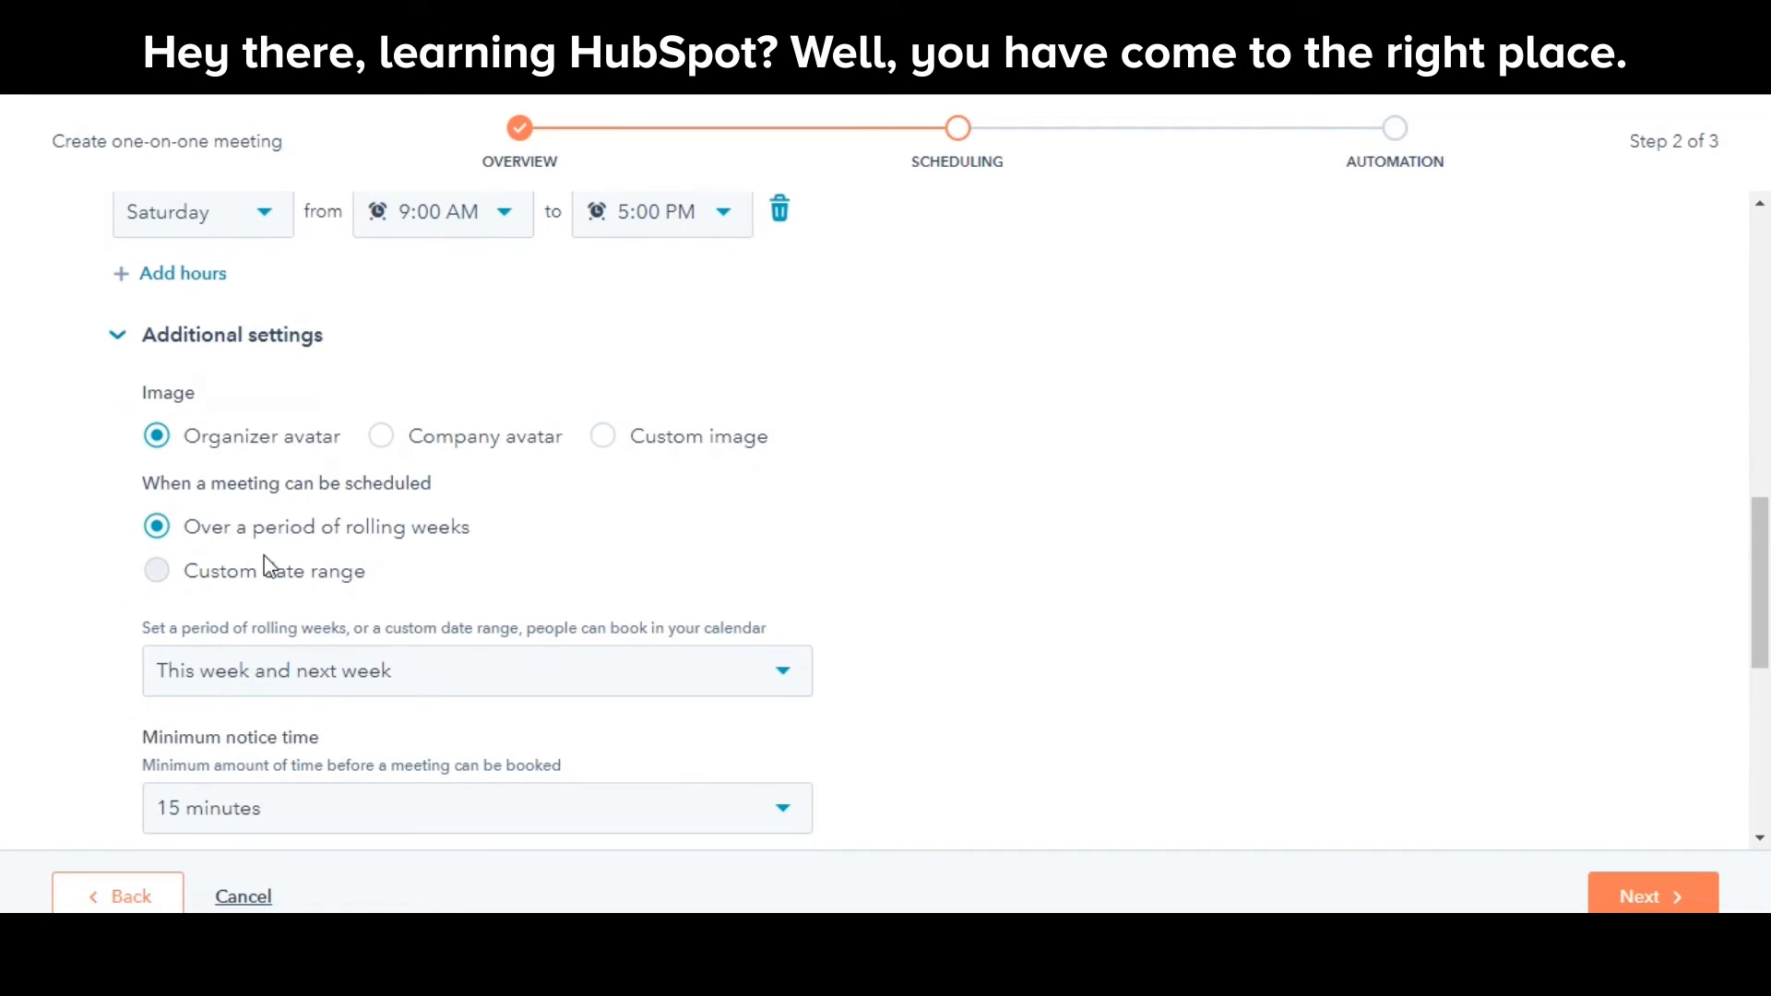
pyautogui.scroll(-3)
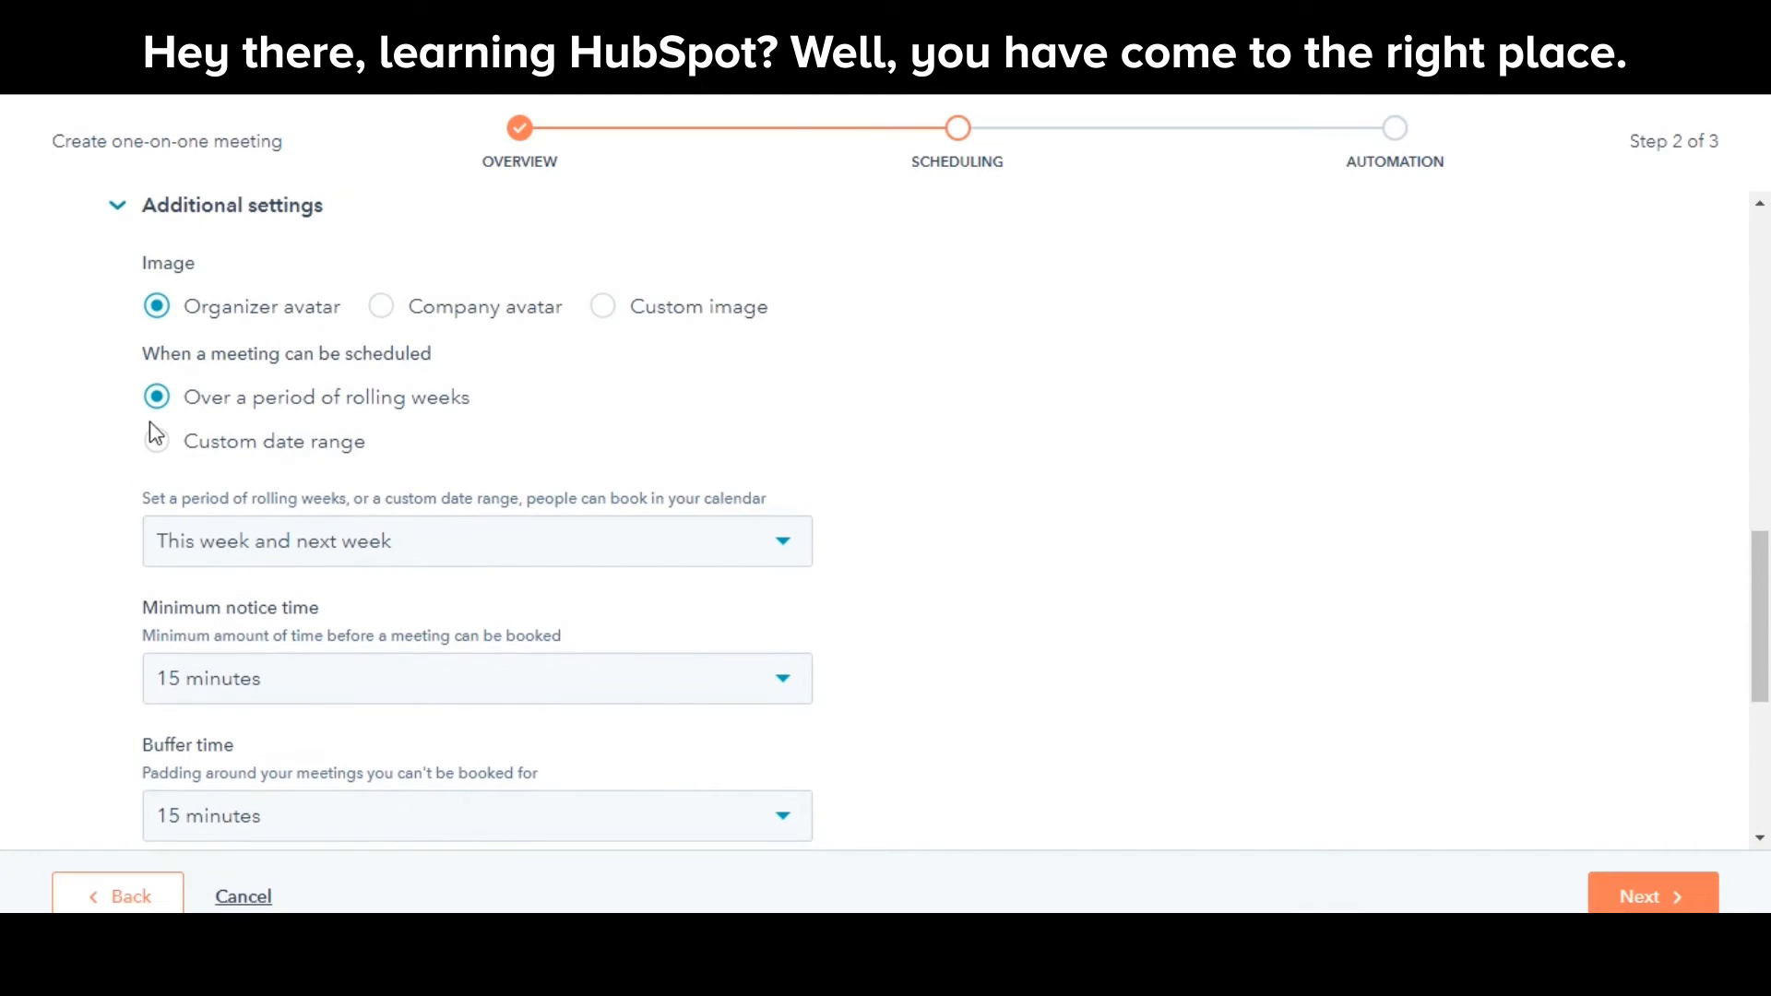
pyautogui.moveTo(232, 550)
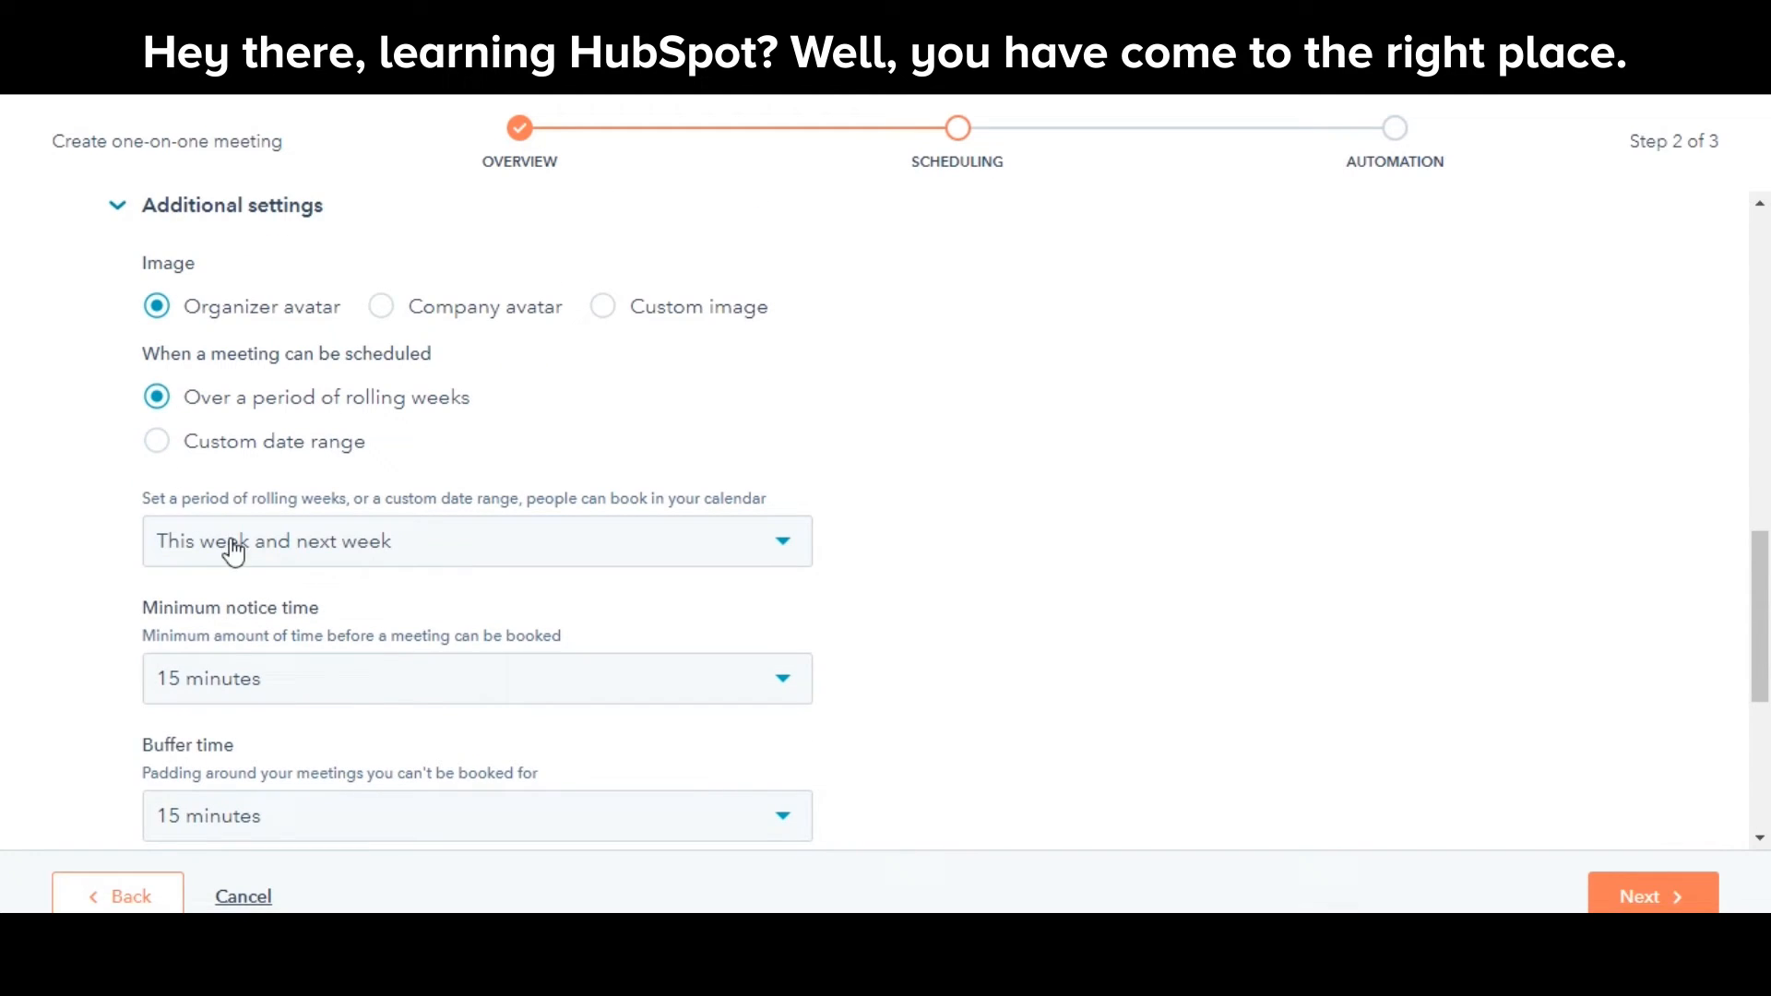
pyautogui.scroll(-3)
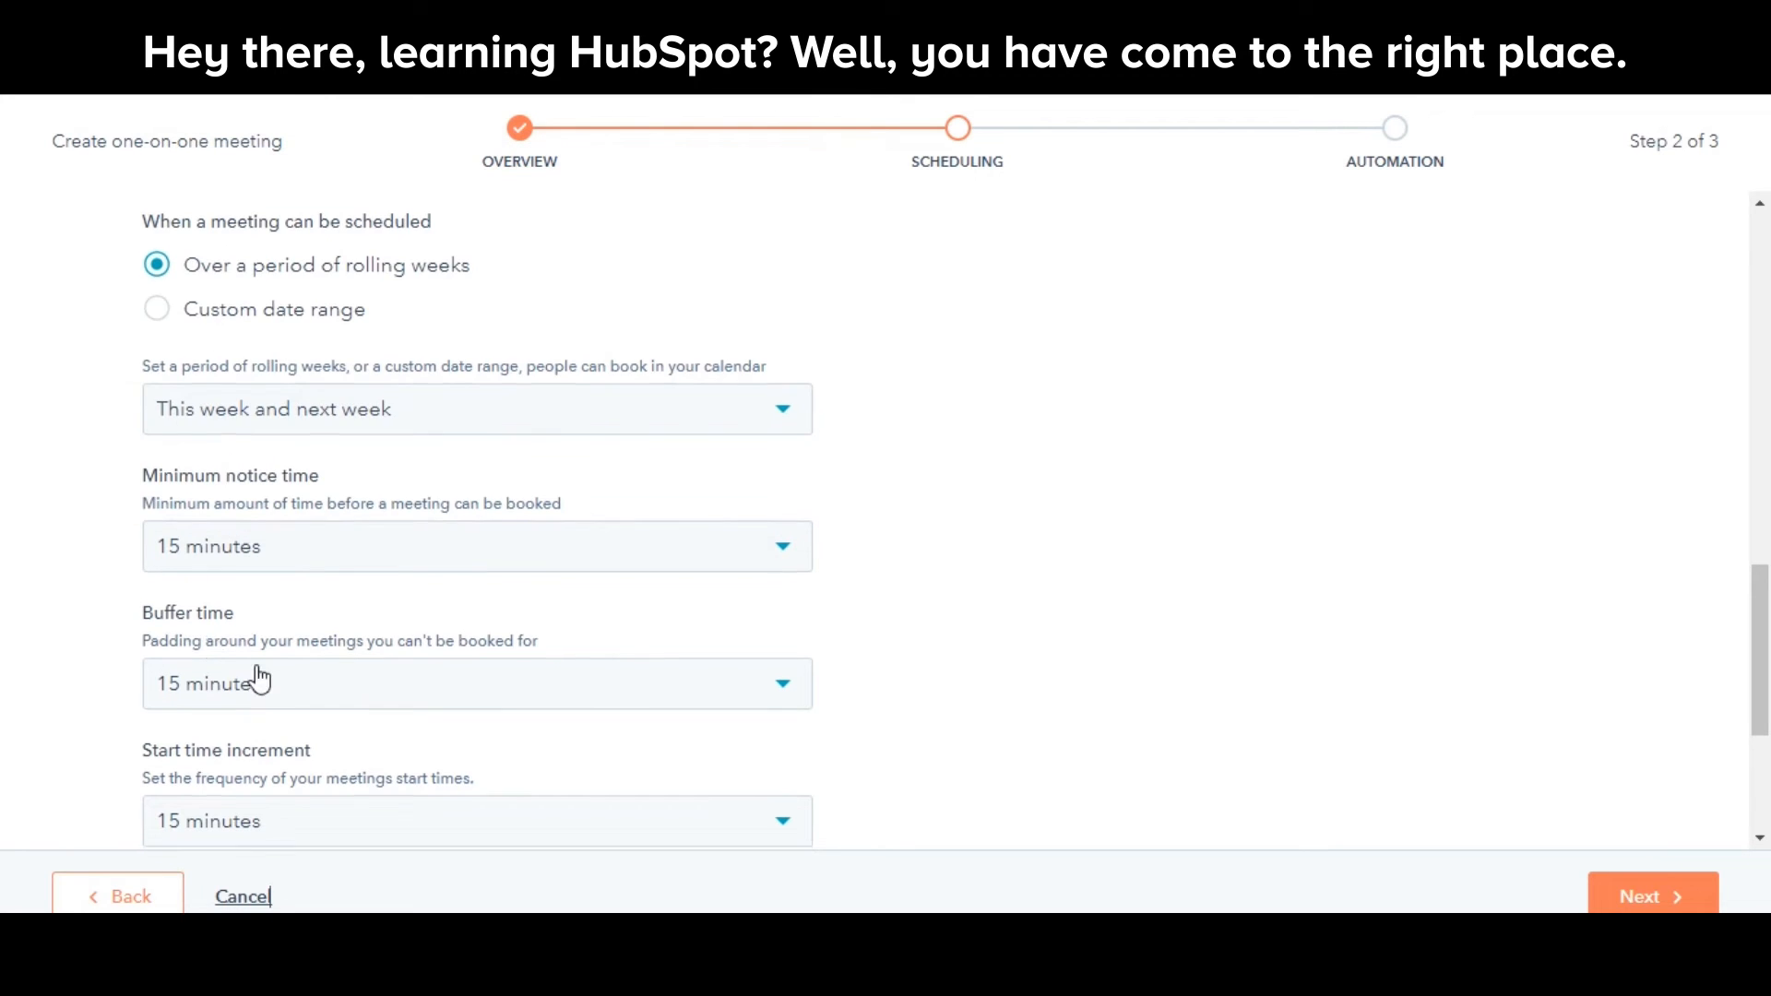
pyautogui.scroll(-3)
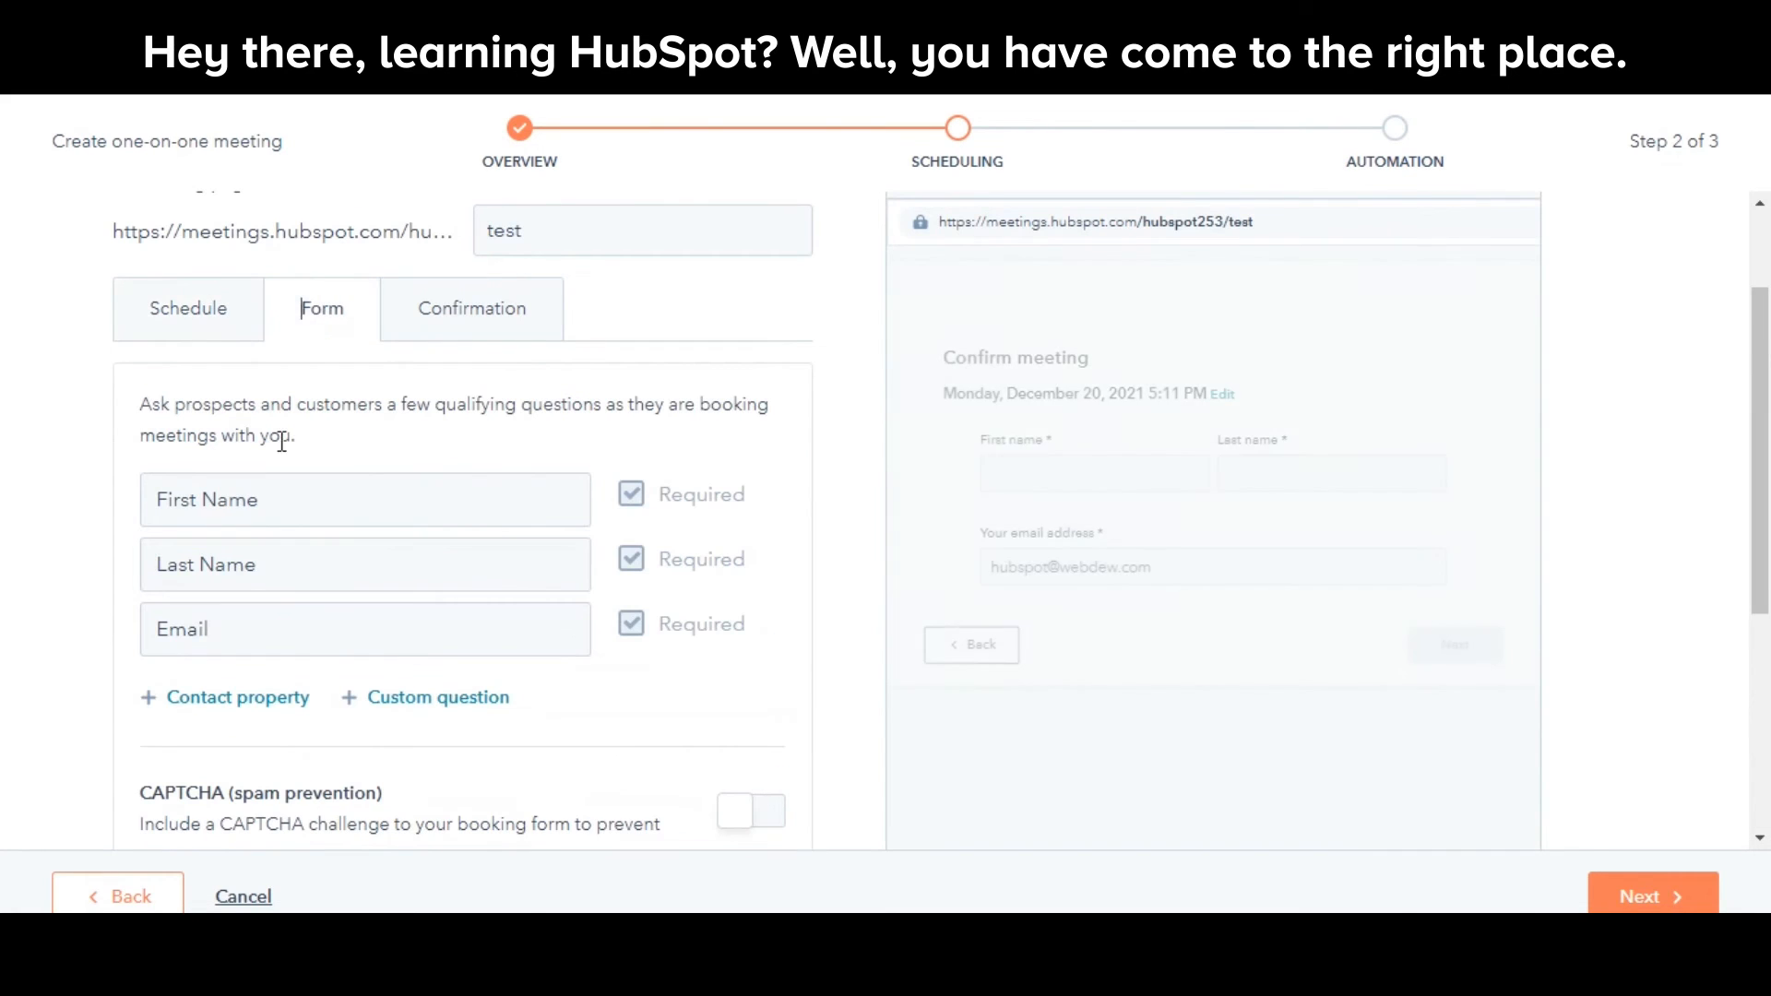
# - Add a required Mobile phone number question to the booking form and continue to Automation
pyautogui.click(237, 697)
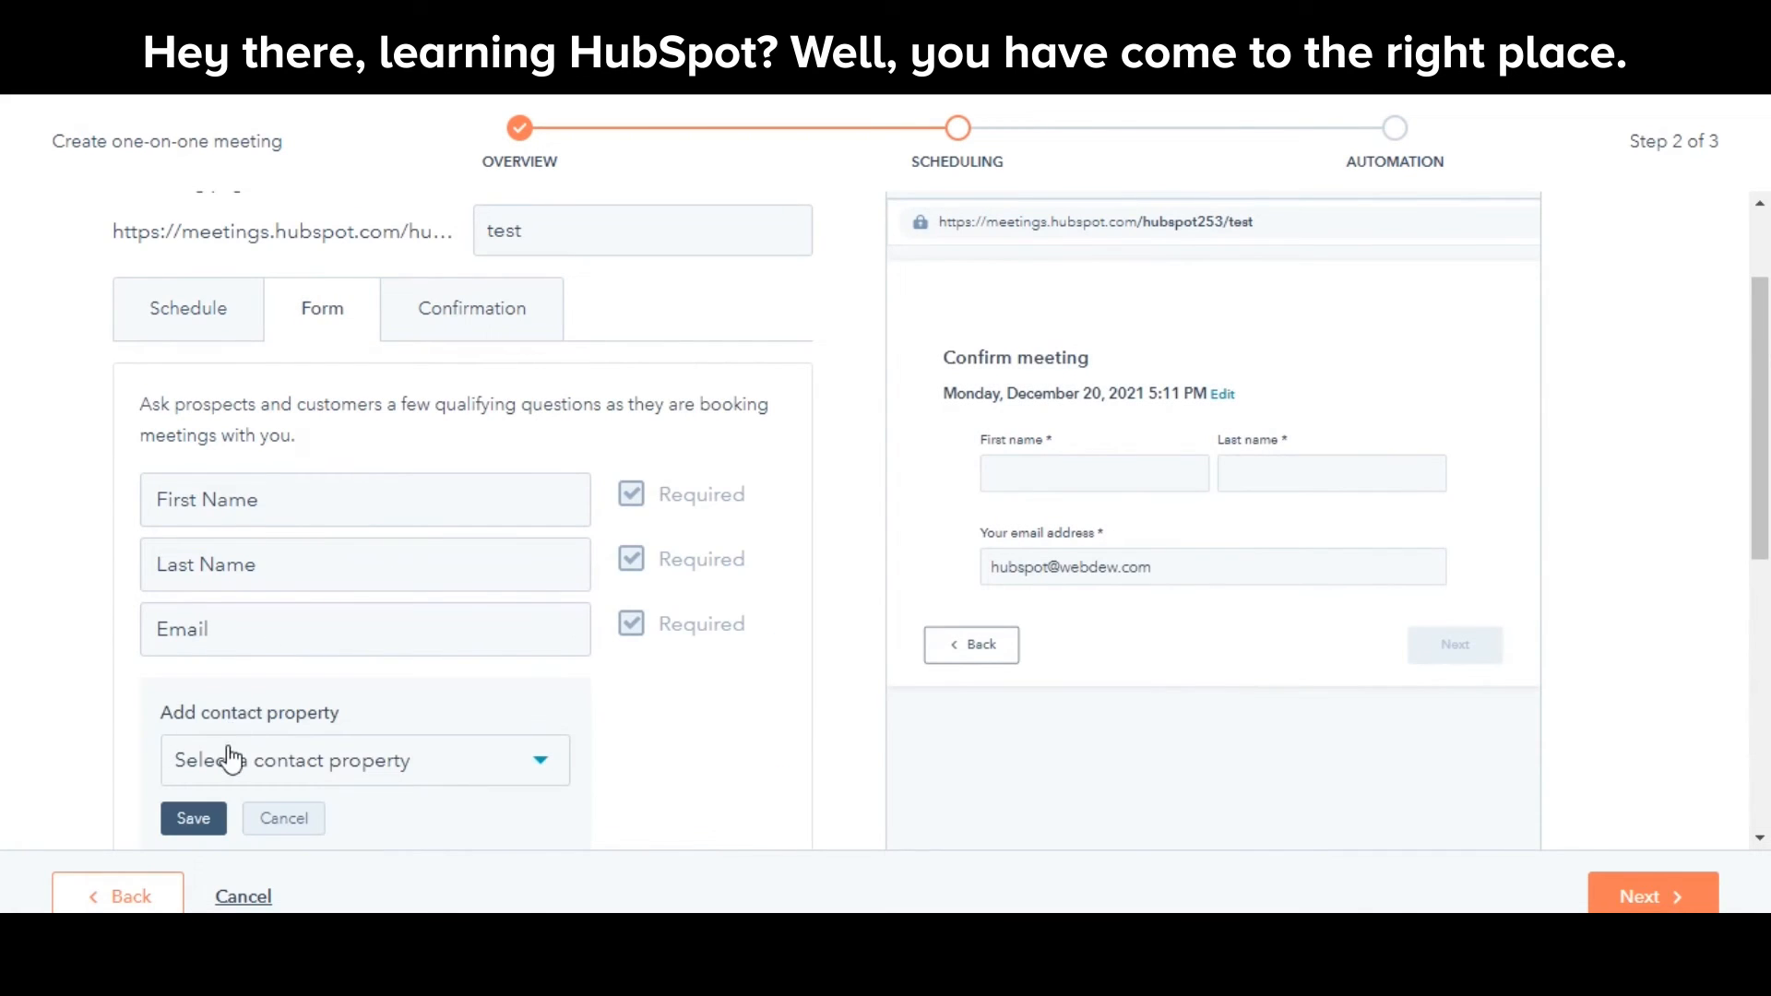
pyautogui.write('pho')
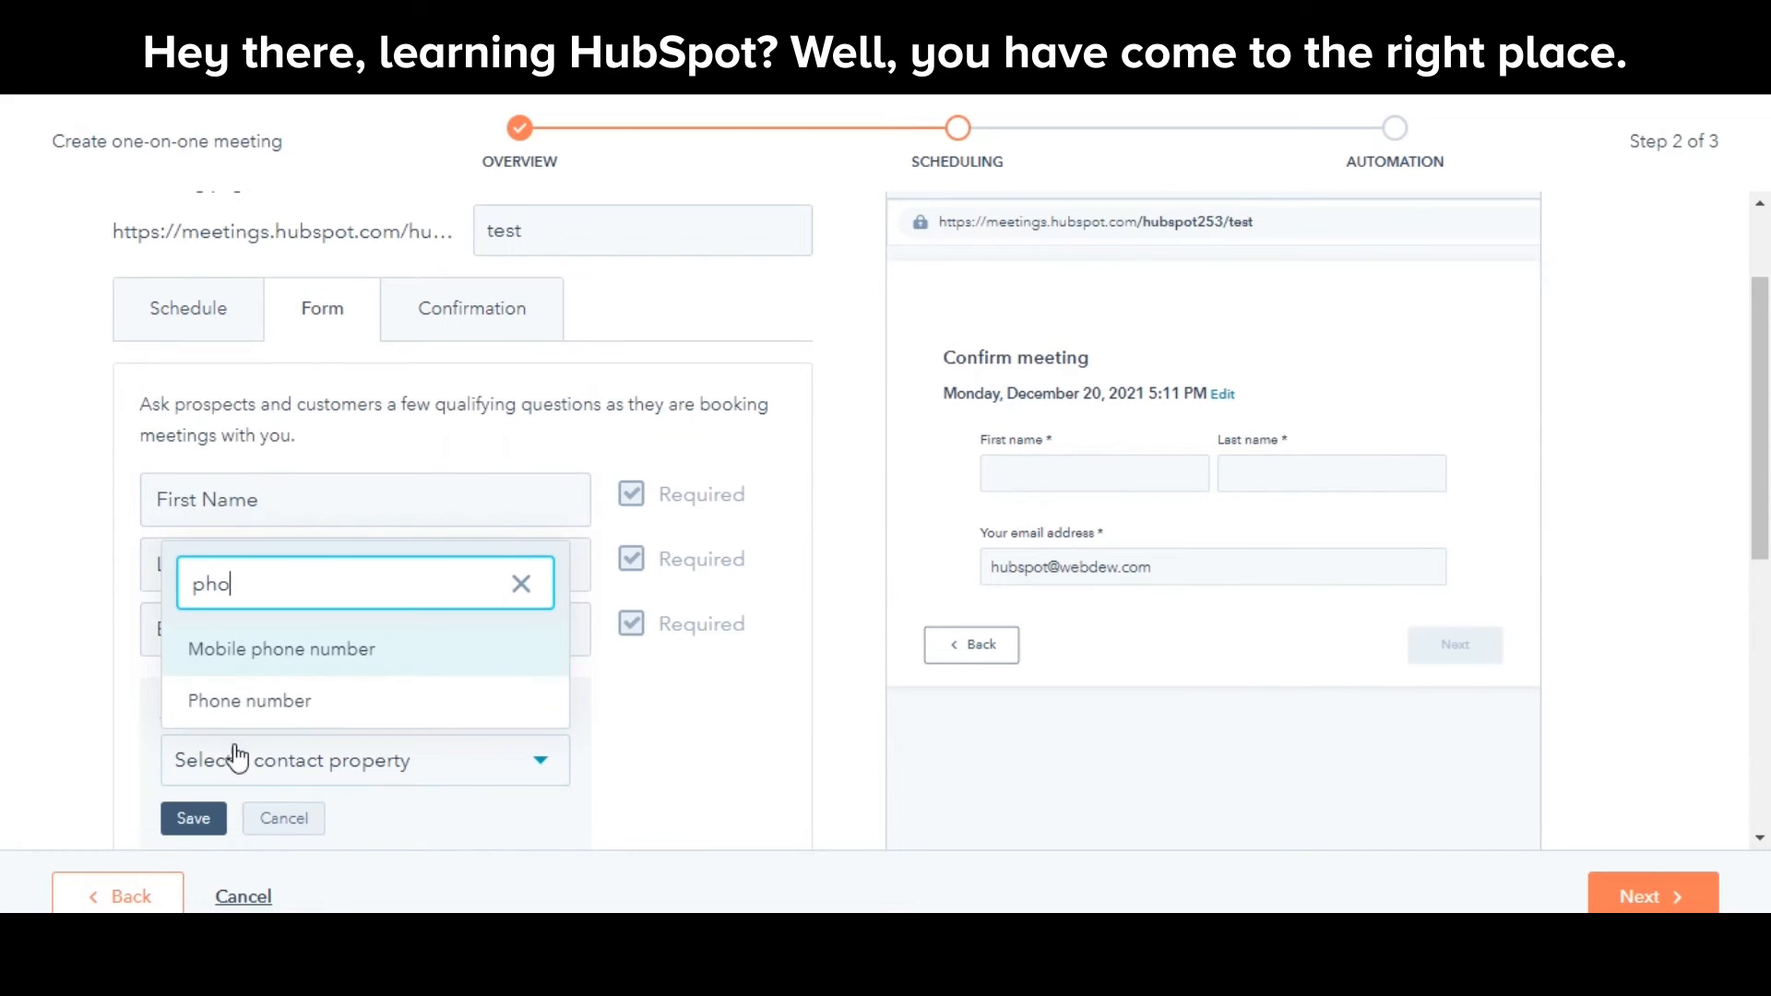
pyautogui.click(281, 650)
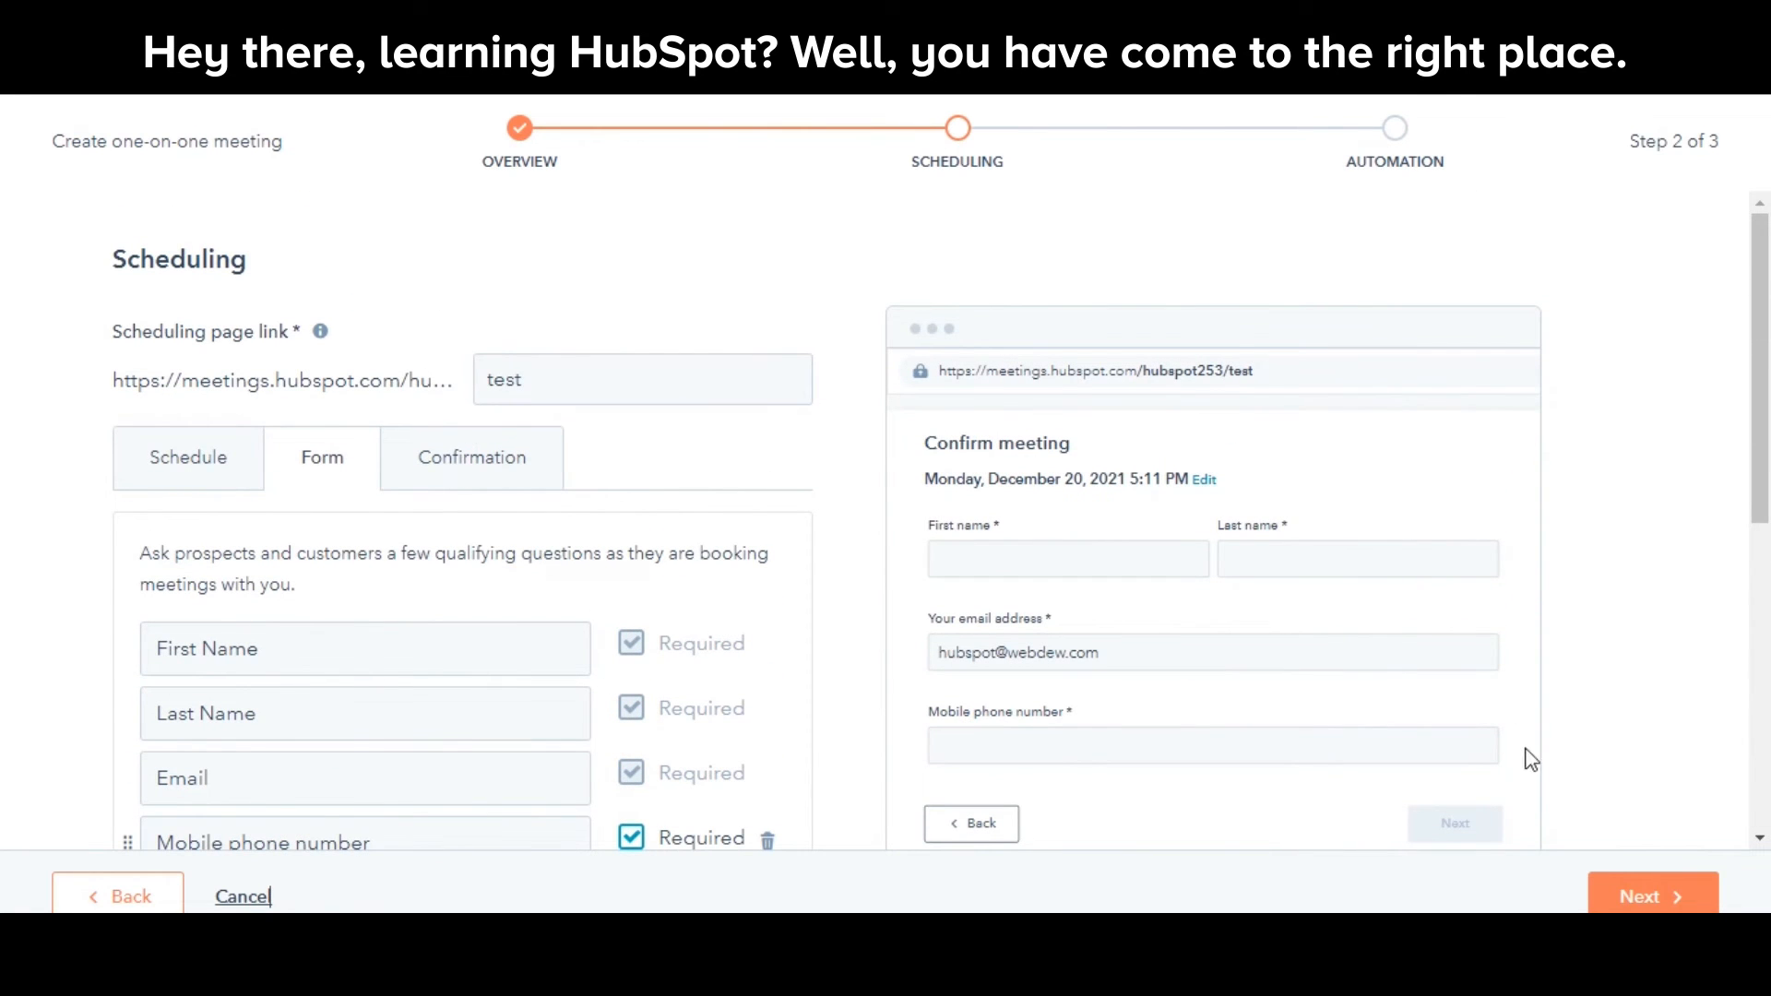
pyautogui.click(1653, 897)
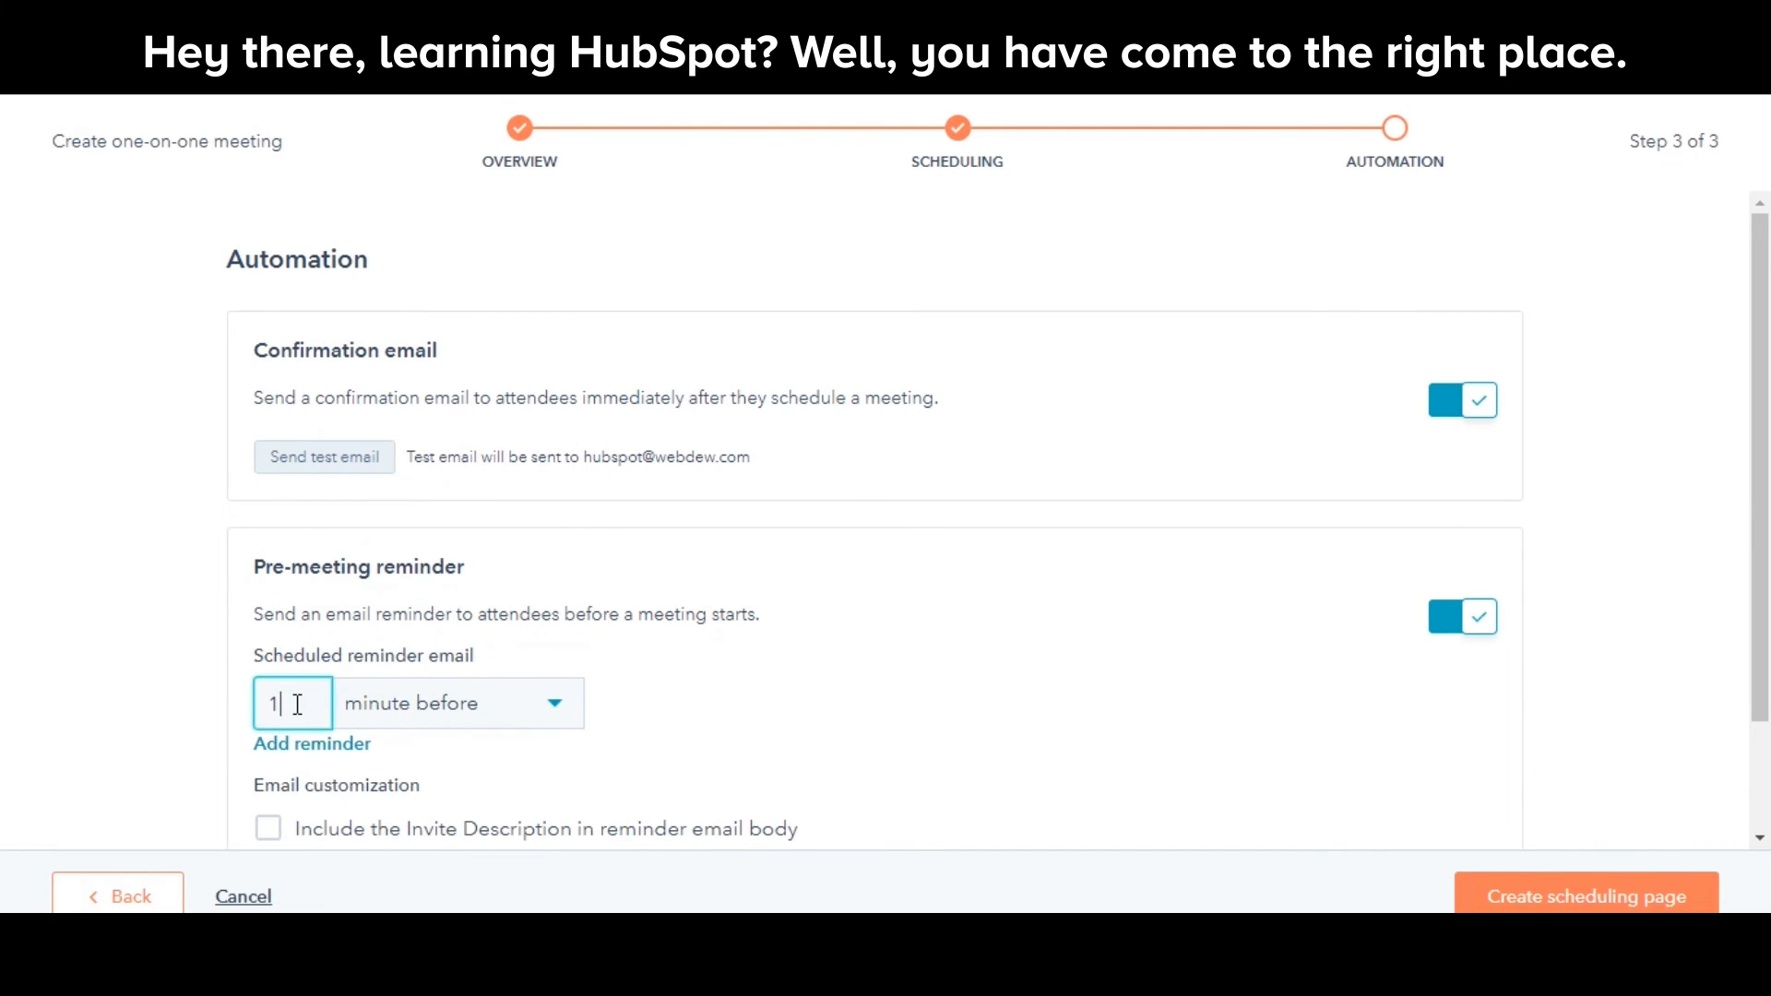
# - Set a 30-minute reminder email with the invite description and create the 'Test' page
pyautogui.write('30')
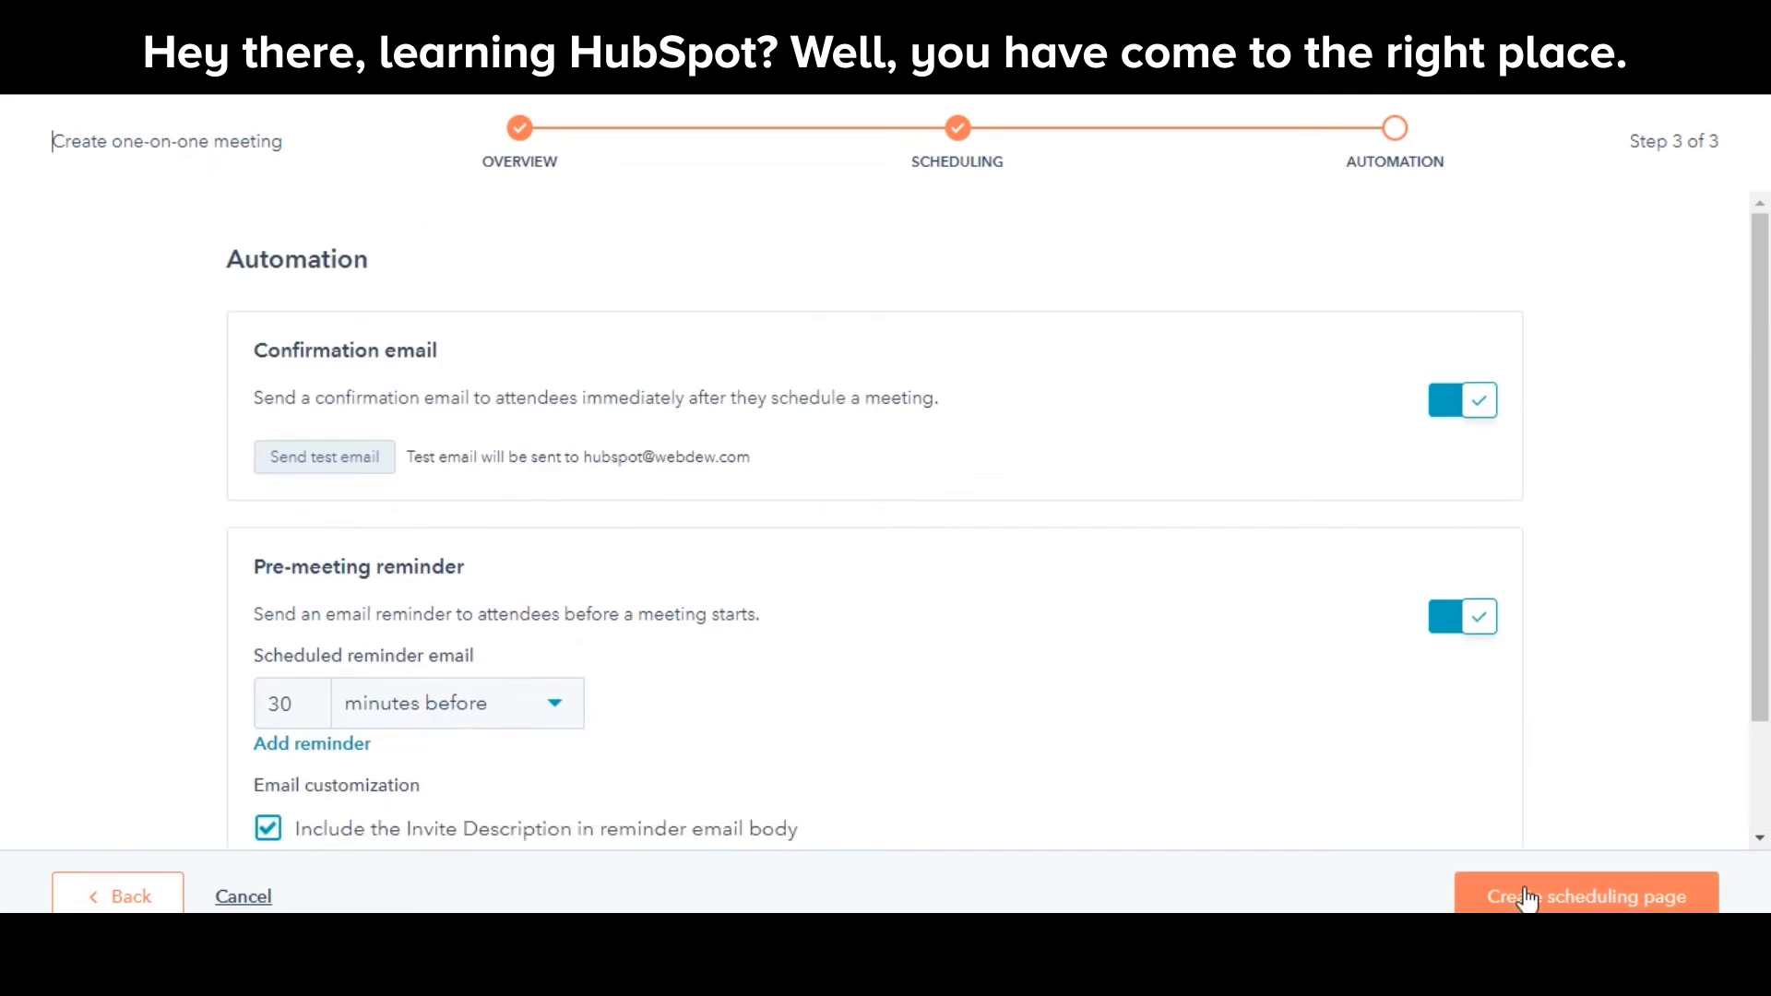
pyautogui.click(1587, 896)
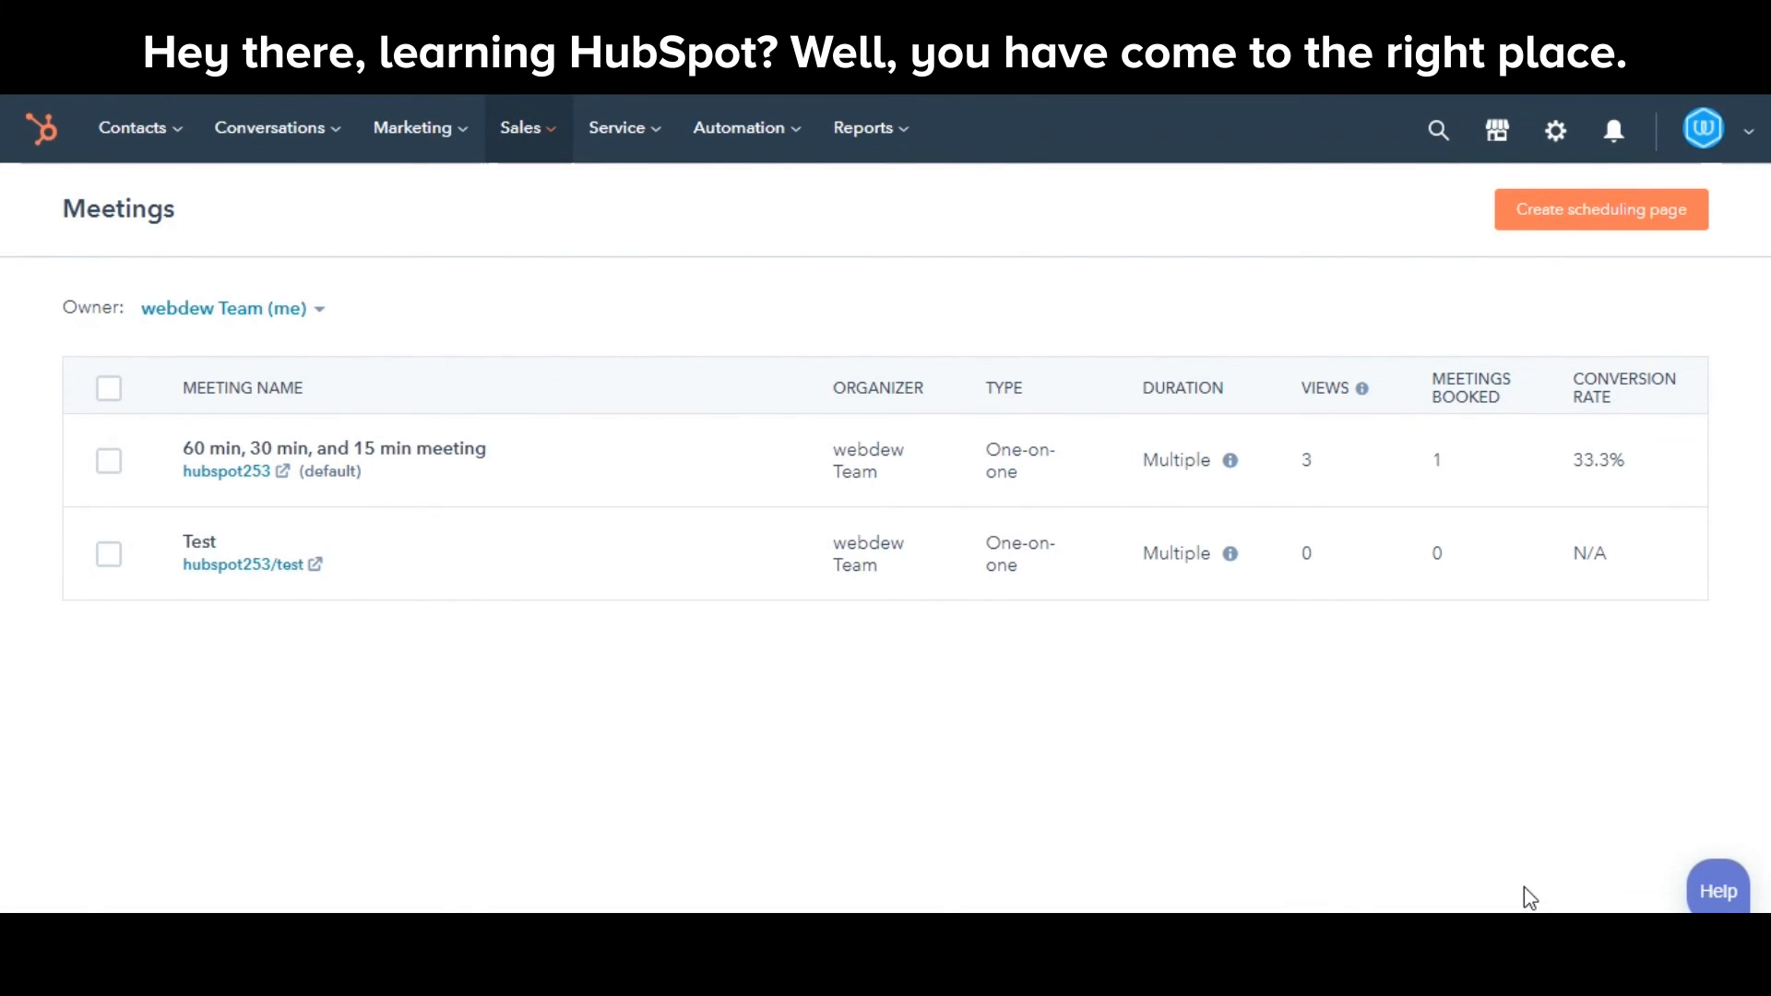